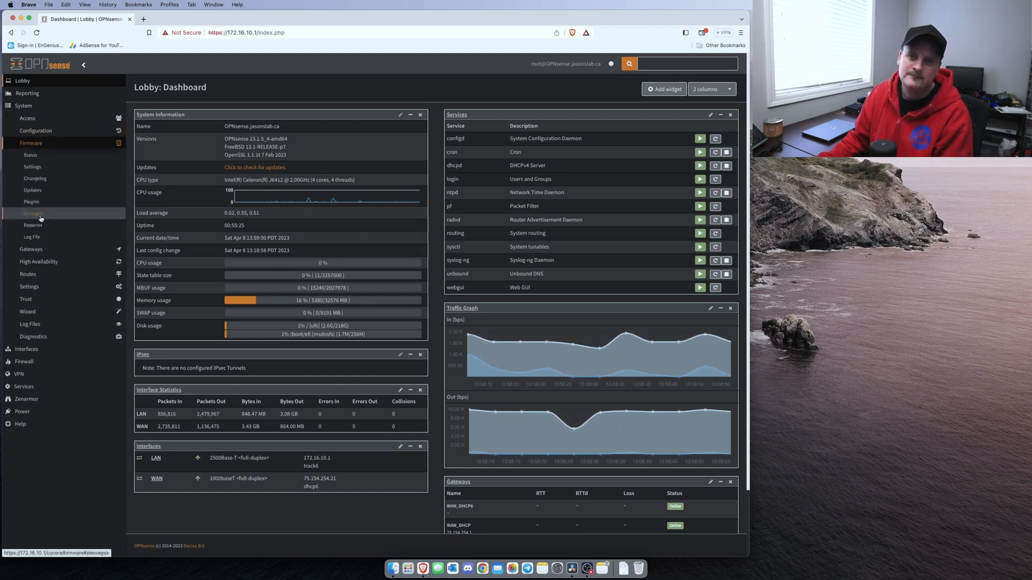
# Step: Search the plugin catalogue for 'nto' and install os-ntopng
pyautogui.click(31, 201)
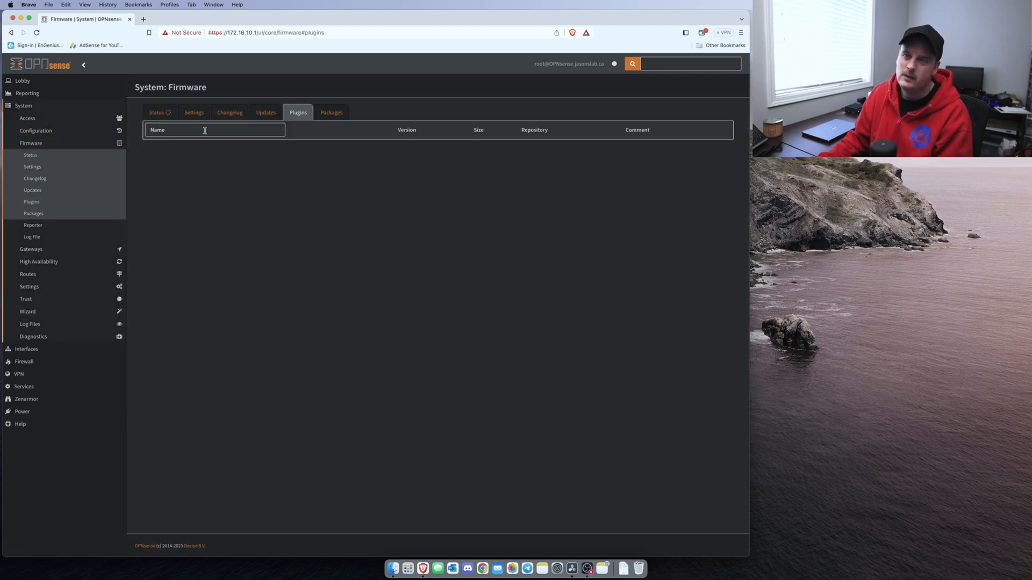
pyautogui.write('nto')
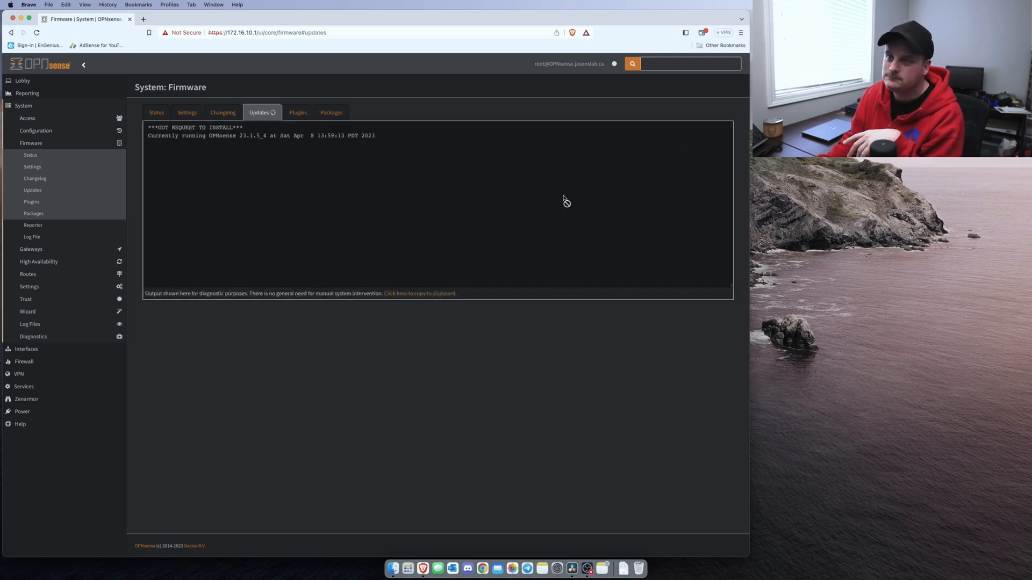
pyautogui.moveTo(394, 222)
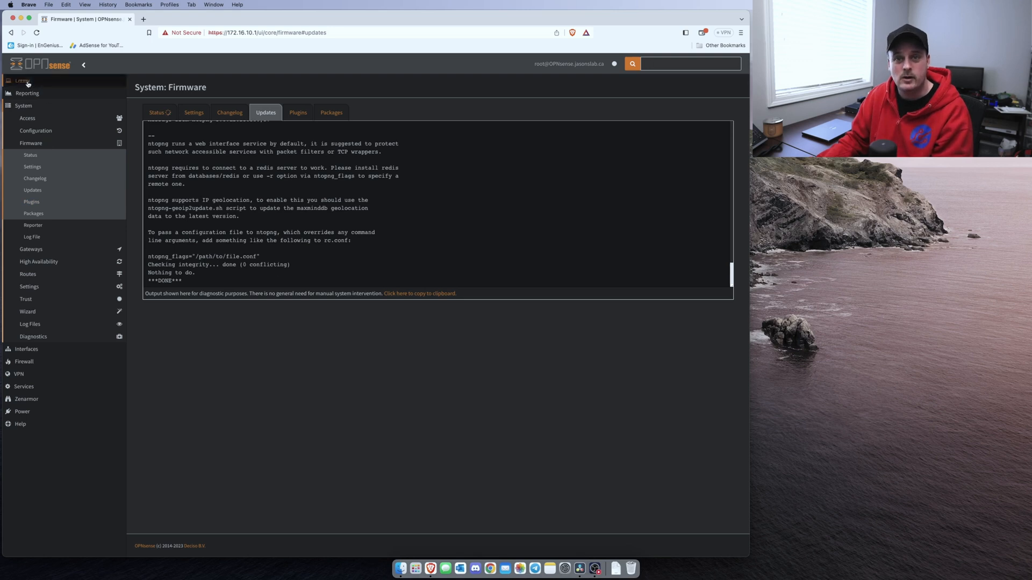
# Step: Check the Ntopng service page from the dashboard and find the missing Redis plugin notice
pyautogui.click(21, 80)
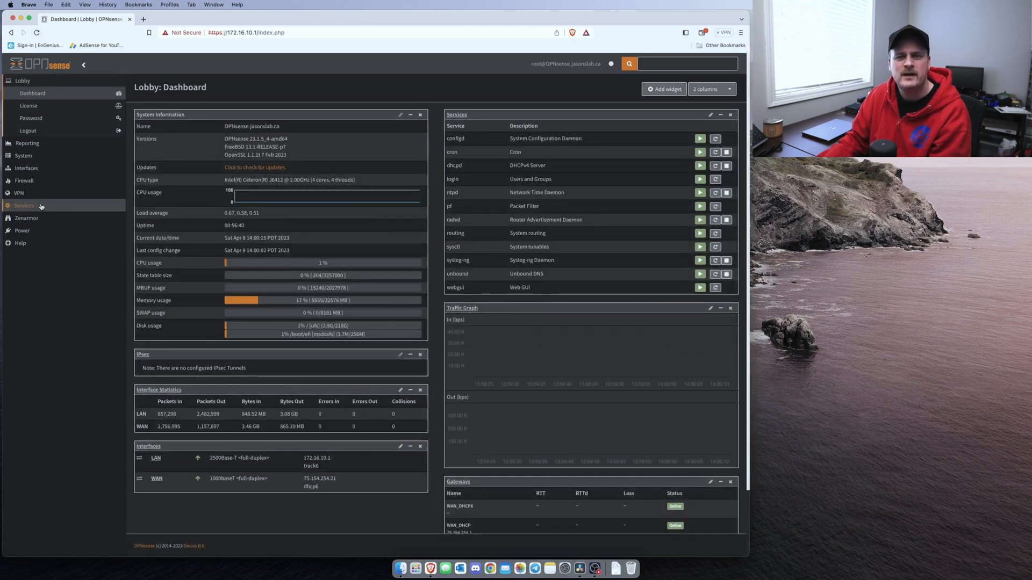
pyautogui.click(24, 206)
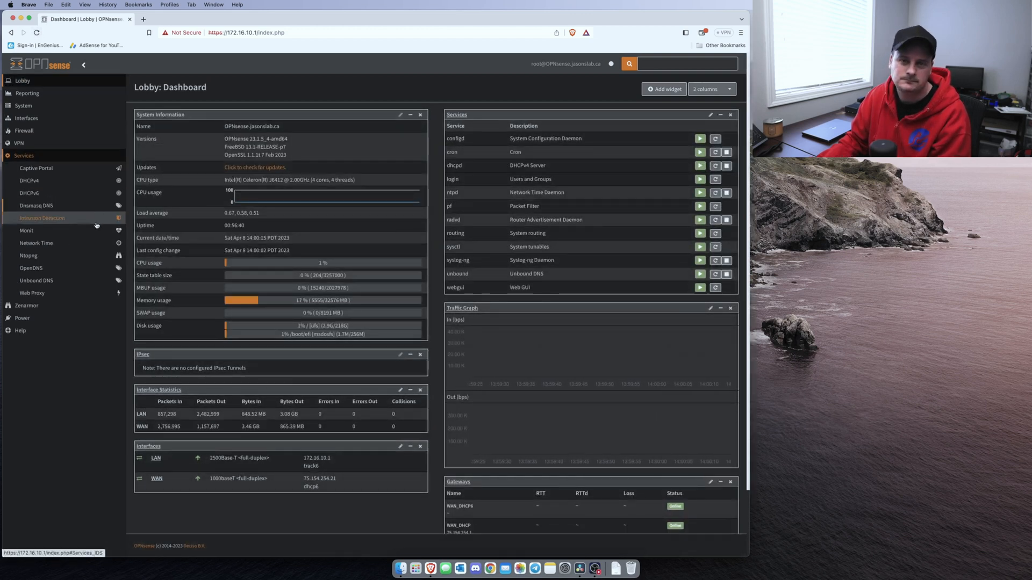
pyautogui.click(28, 256)
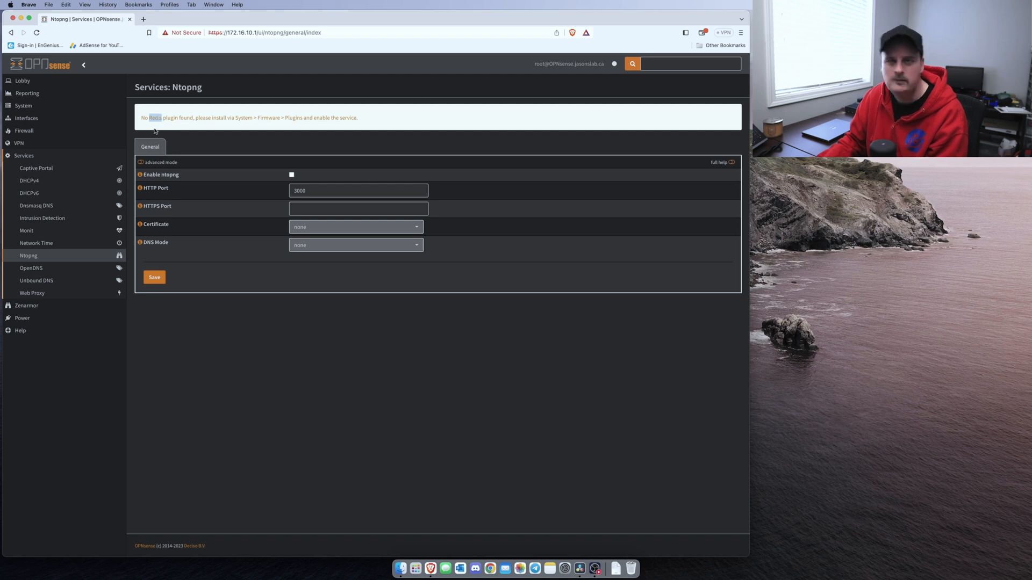
pyautogui.rightClick(153, 118)
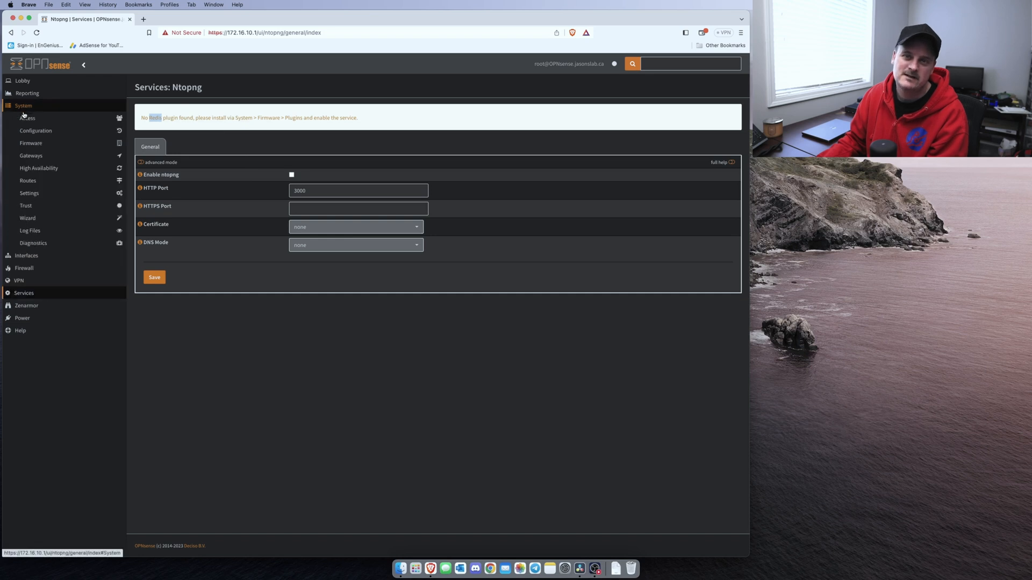
# Step: Return to the firmware plugins list under System > Firmware
pyautogui.click(29, 192)
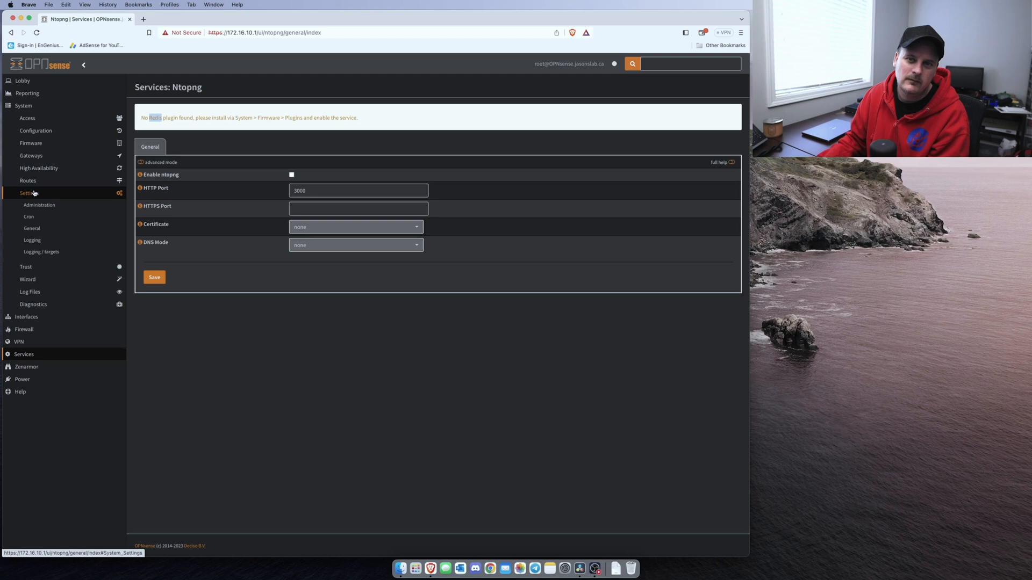
pyautogui.click(32, 143)
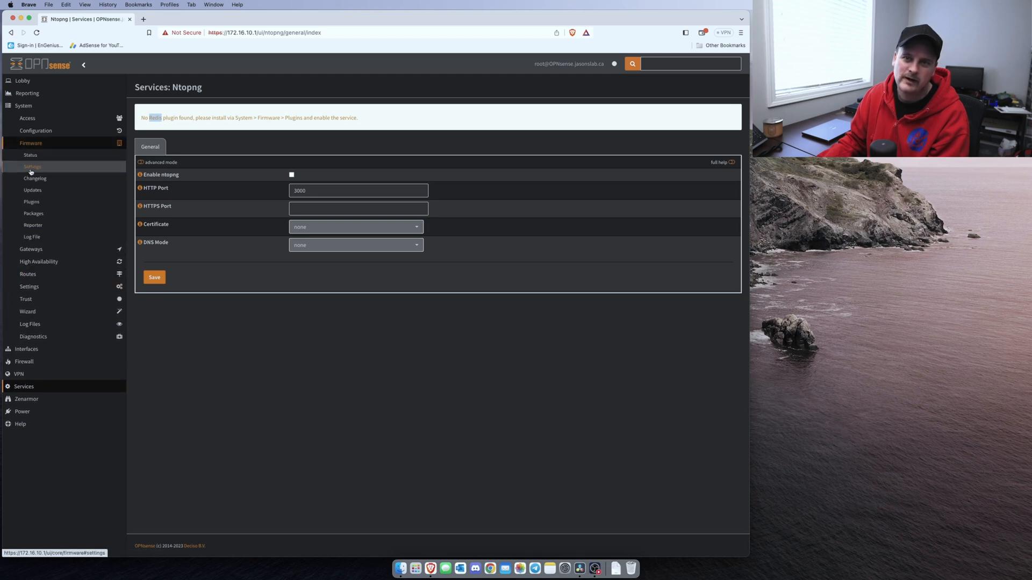
pyautogui.click(31, 201)
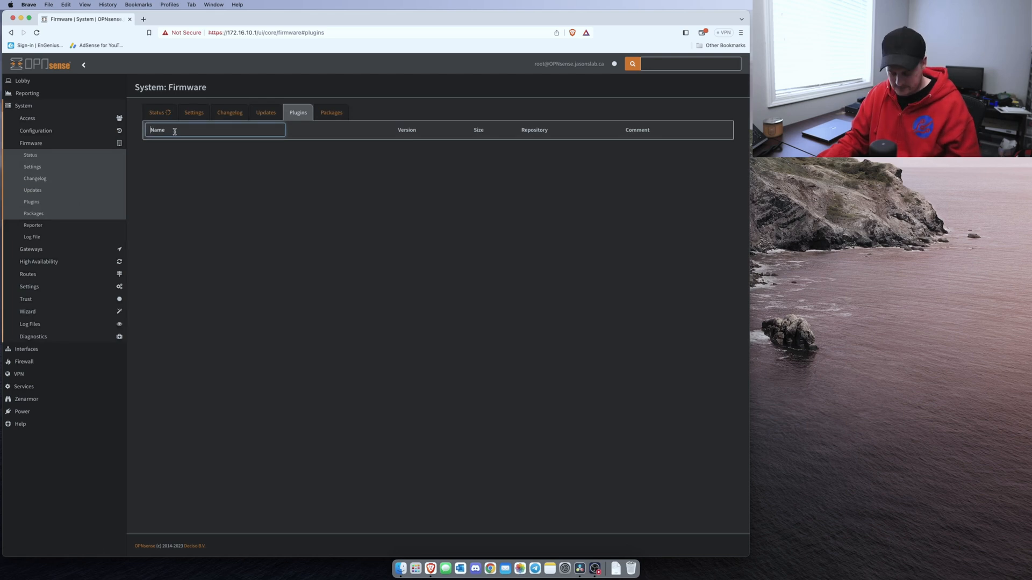
# Step: Search 'Redis', install os-redis, and return to the Lobby dashboard
pyautogui.write('Redis')
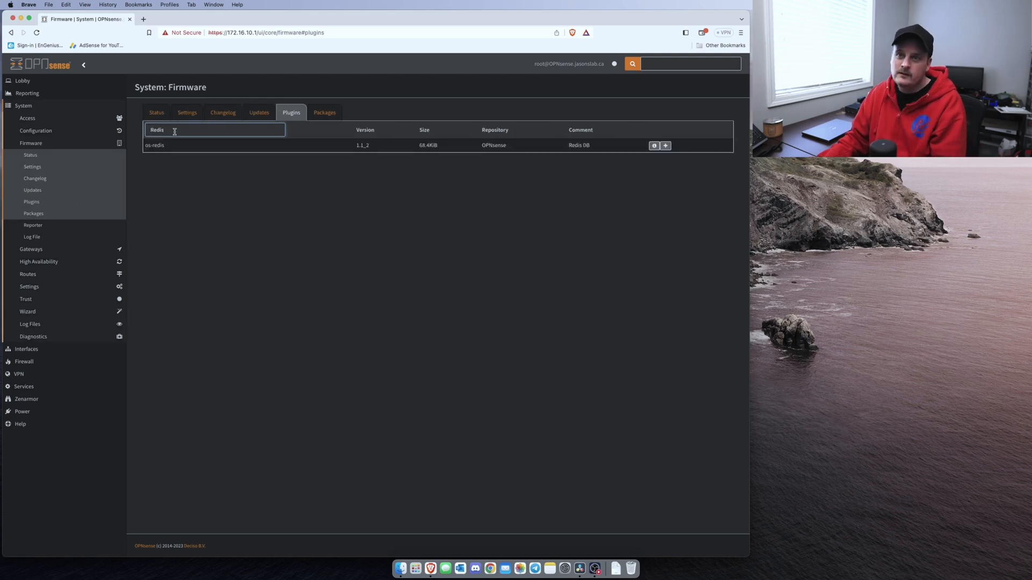
pyautogui.moveTo(673, 161)
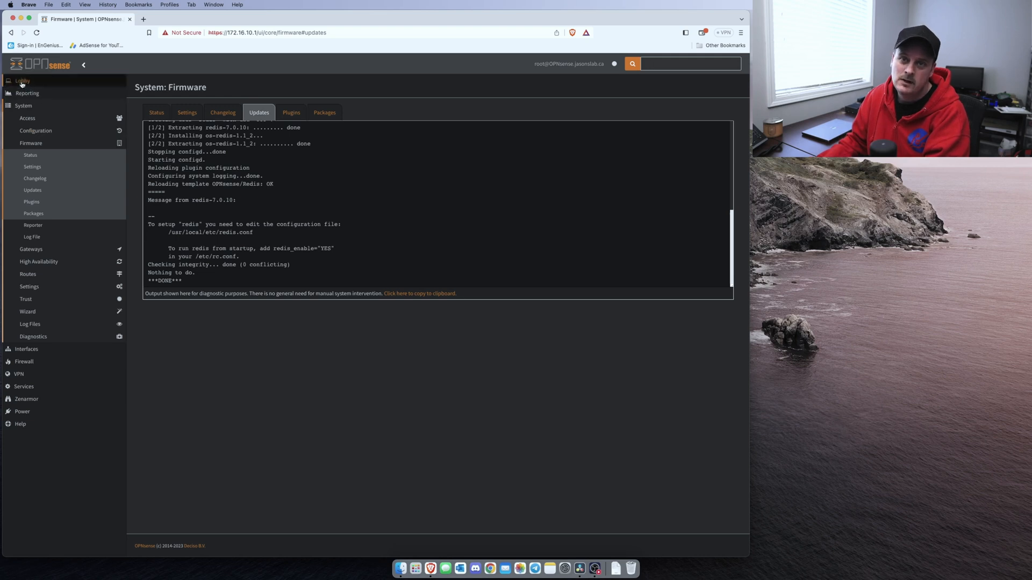
pyautogui.click(22, 80)
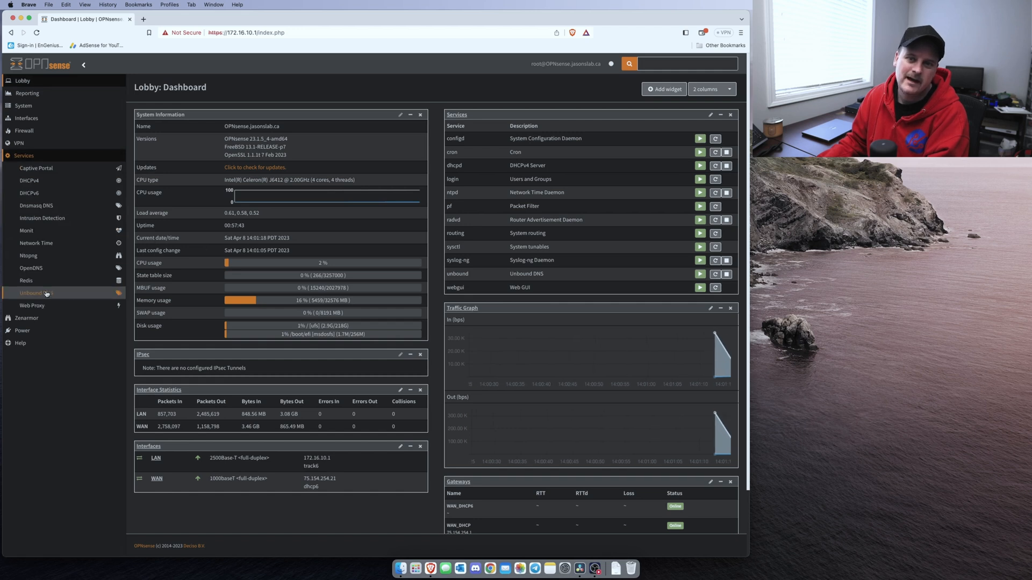
# Step: Enable the Redis service in its settings and apply
pyautogui.click(26, 281)
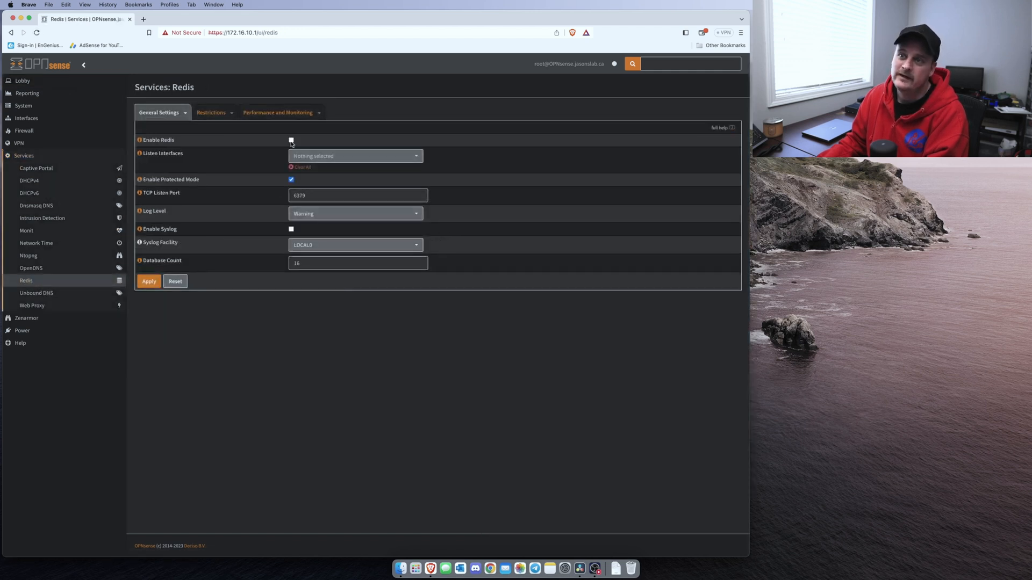
pyautogui.click(292, 140)
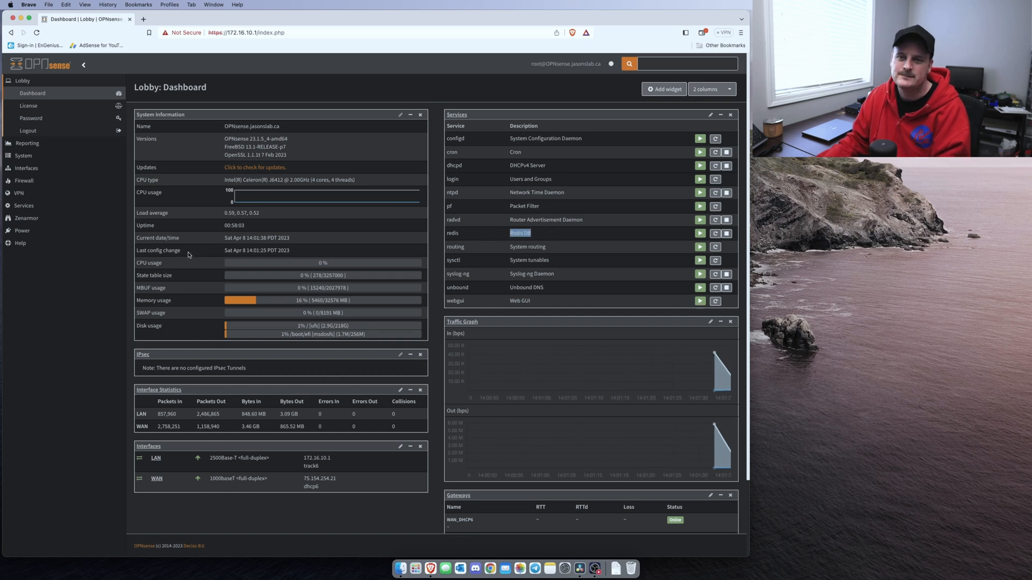
pyautogui.moveTo(24, 205)
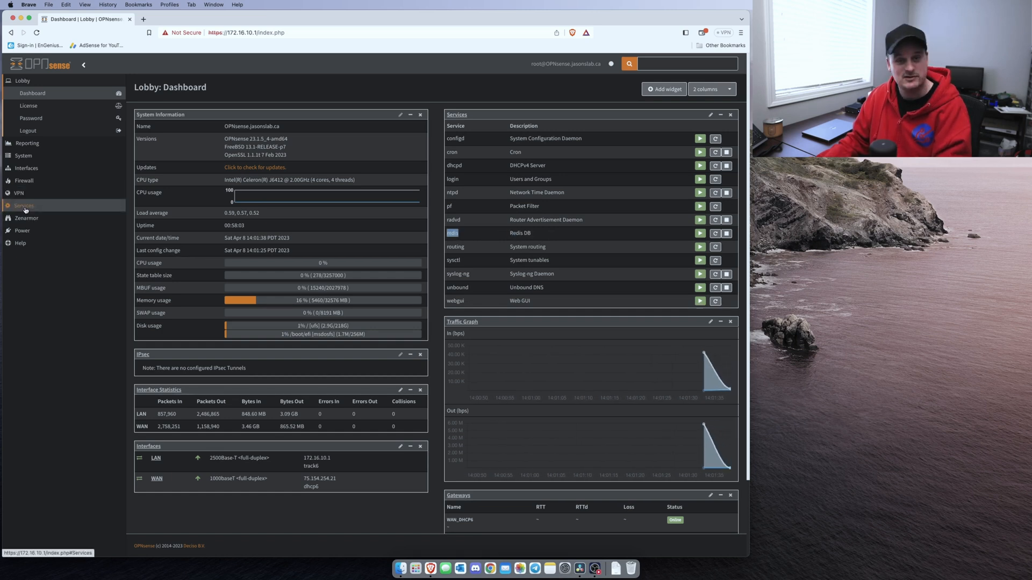
# Step: Enable ntopng with HTTPS port 3090, the Web GUI TLS certificate and a DNS mode, then save
pyautogui.click(28, 256)
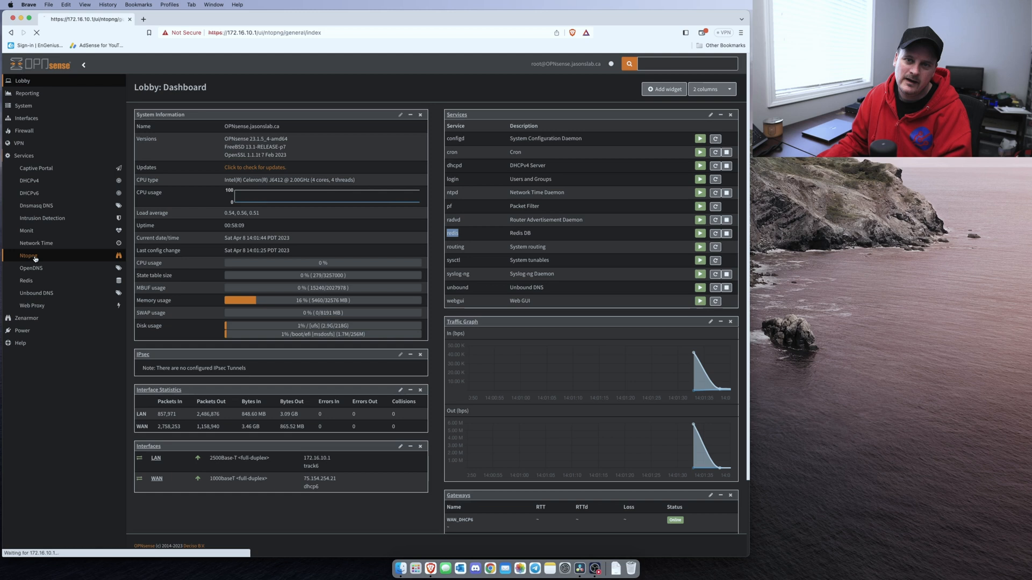
pyautogui.click(28, 256)
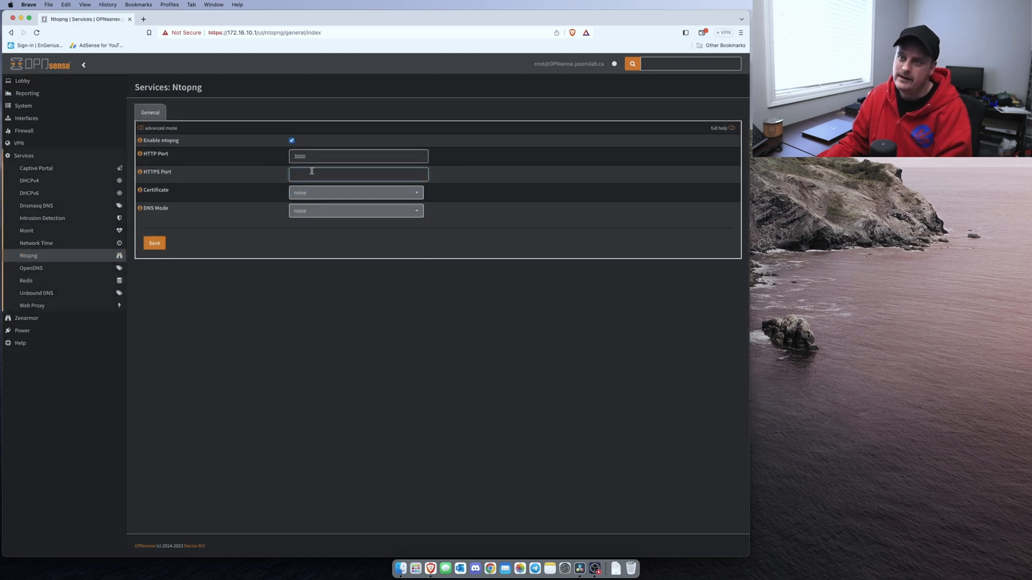
pyautogui.write('3090')
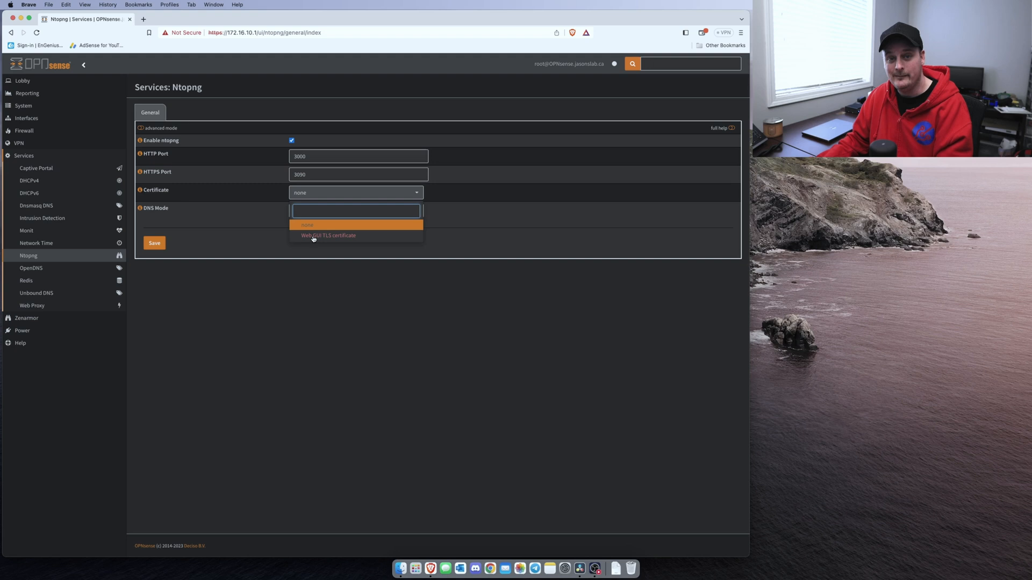
pyautogui.click(327, 236)
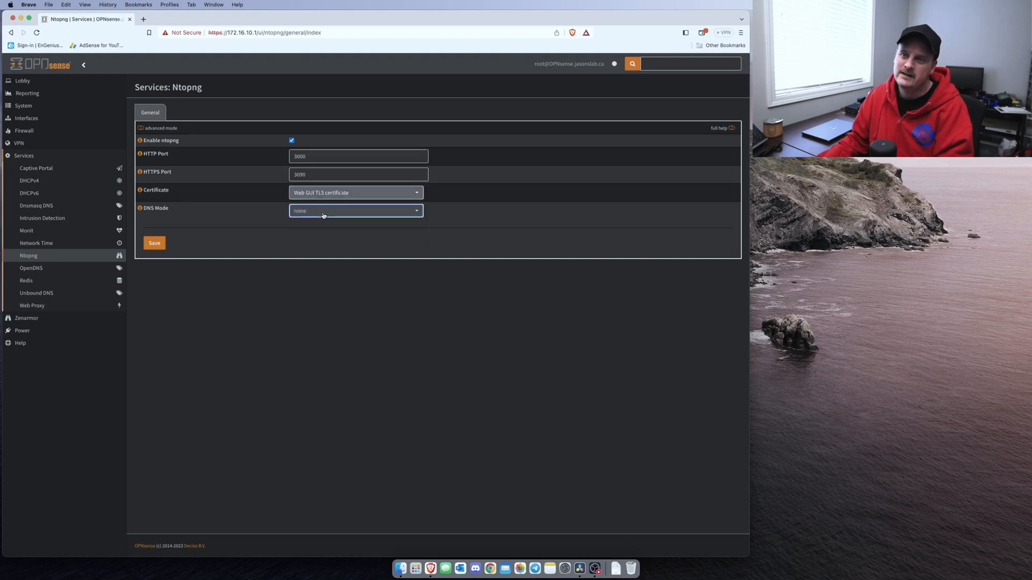
pyautogui.click(355, 210)
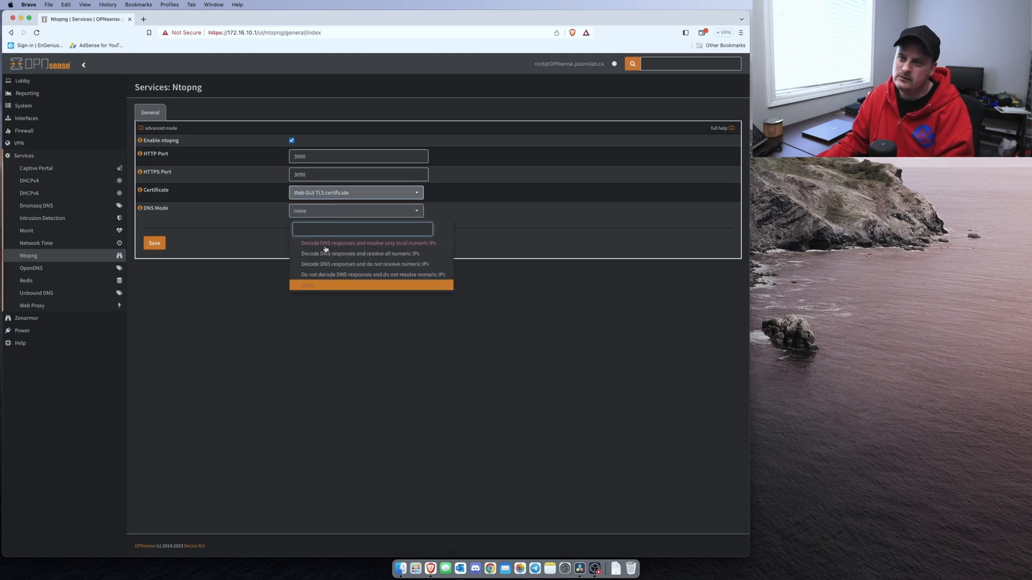
pyautogui.click(369, 243)
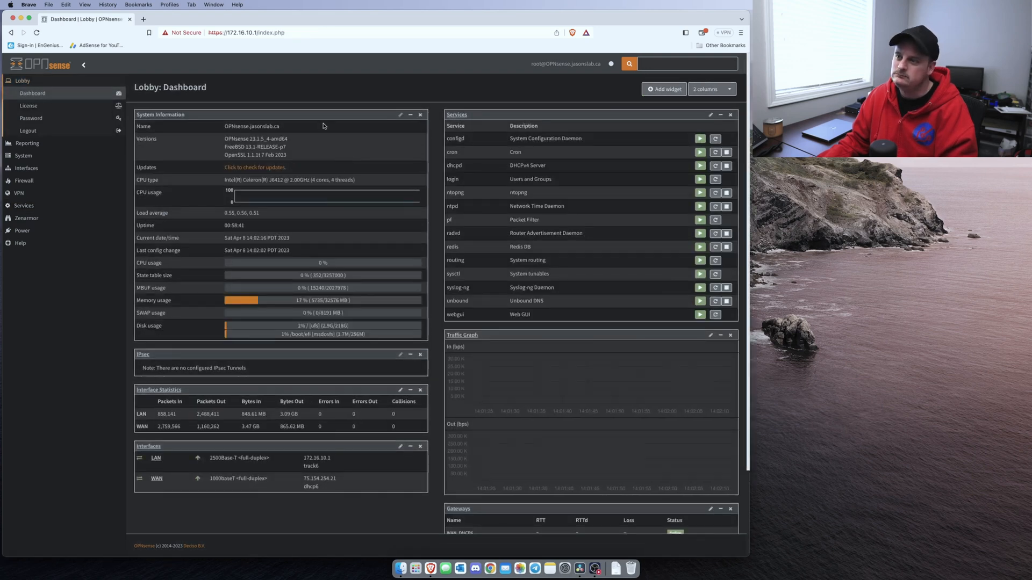
pyautogui.click(37, 33)
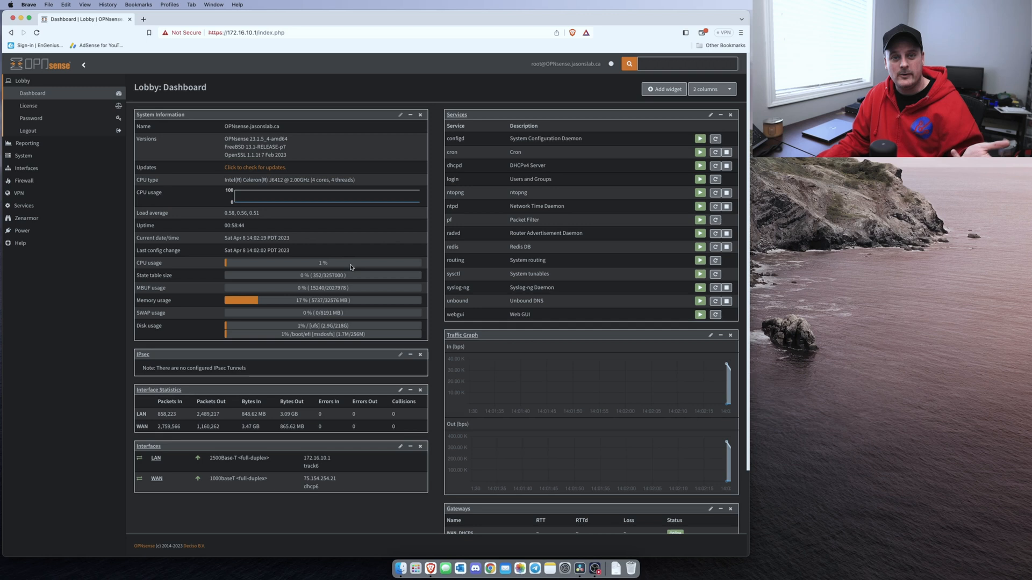
pyautogui.click(219, 18)
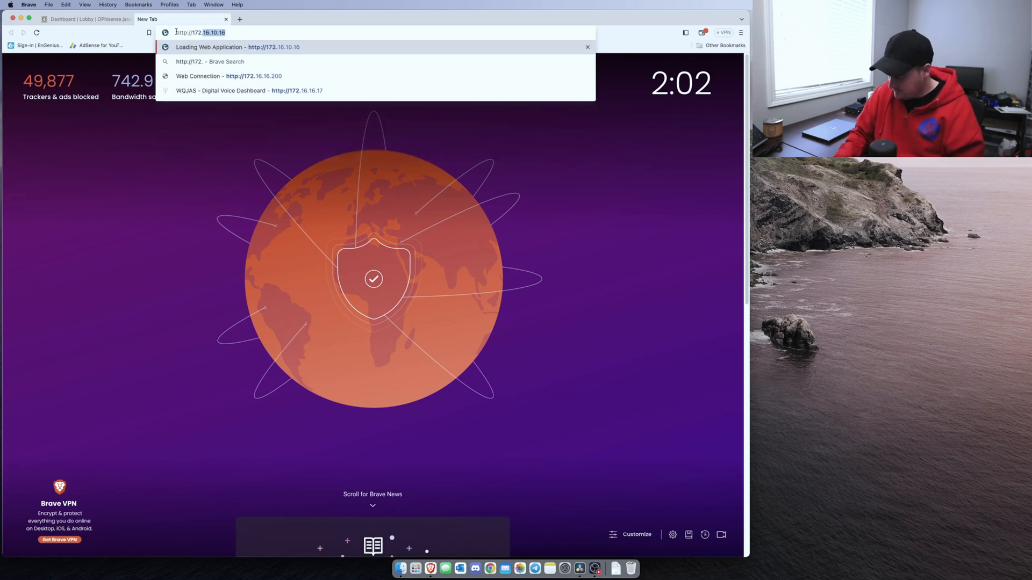
pyautogui.press('backspace')
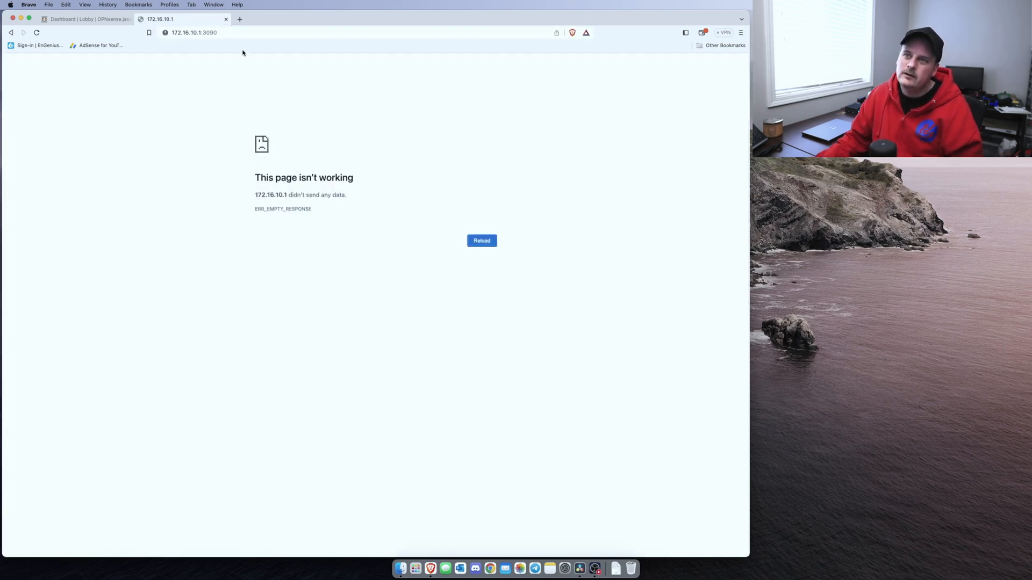
pyautogui.click(257, 34)
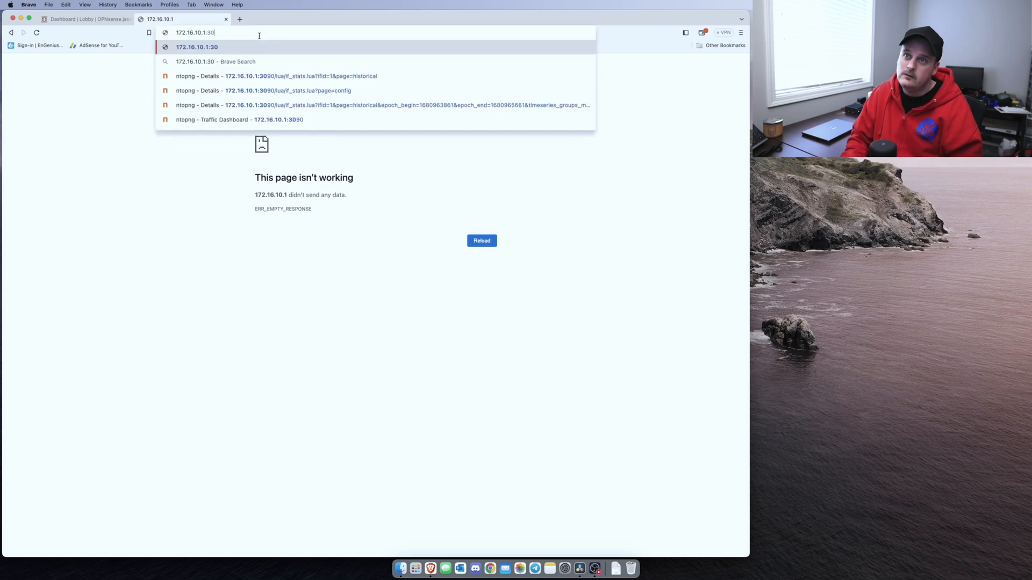
pyautogui.click(238, 119)
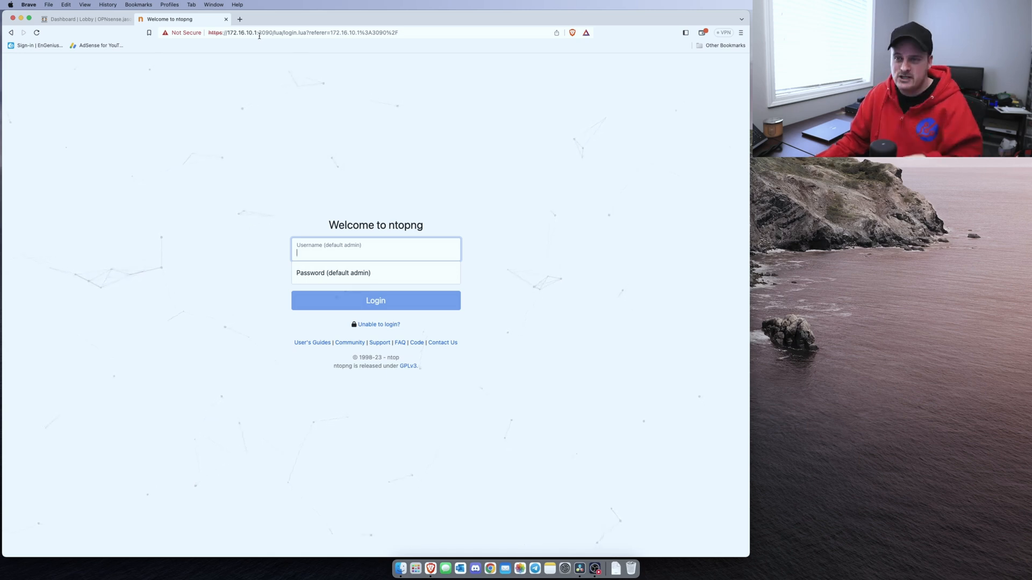
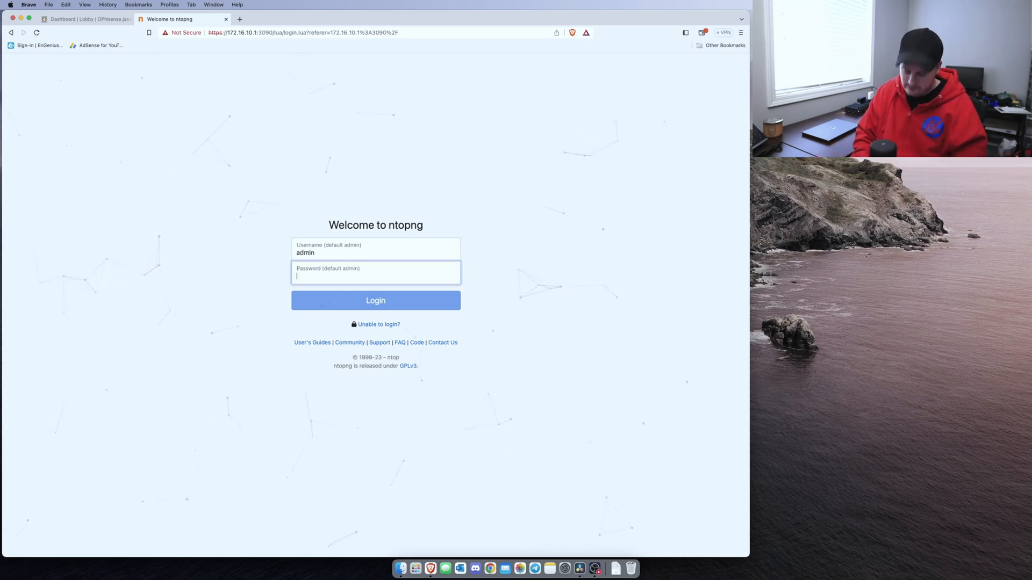
pyautogui.click(375, 299)
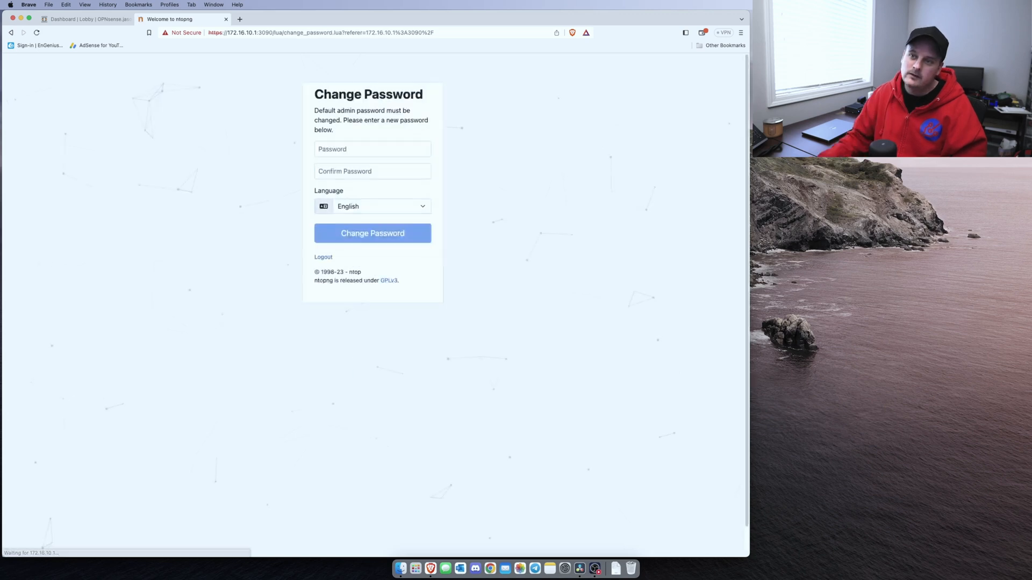
pyautogui.click(372, 149)
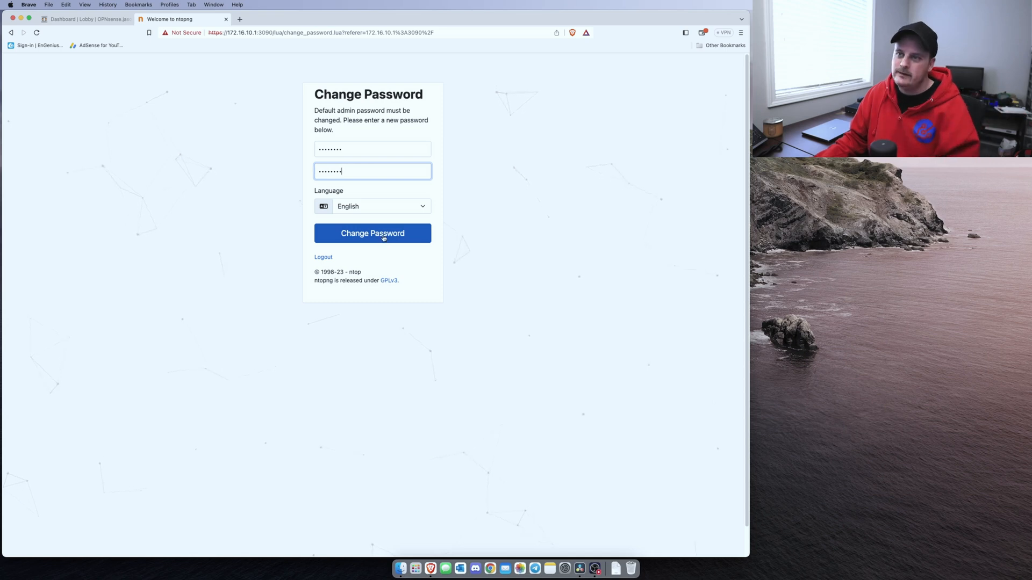
pyautogui.click(372, 233)
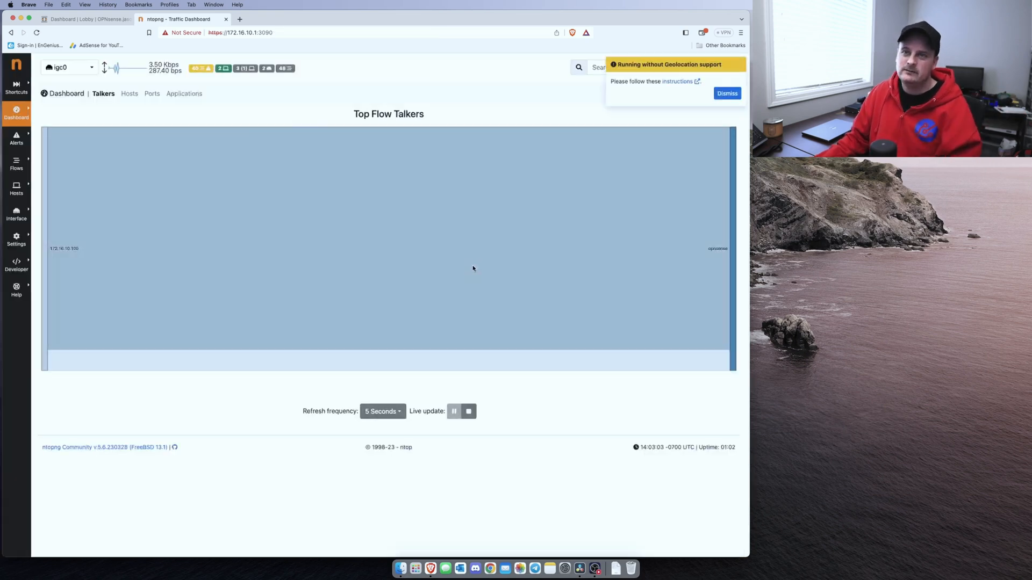
# Step: Dismiss the geolocation notice and go to the igc0 interface details
pyautogui.click(726, 93)
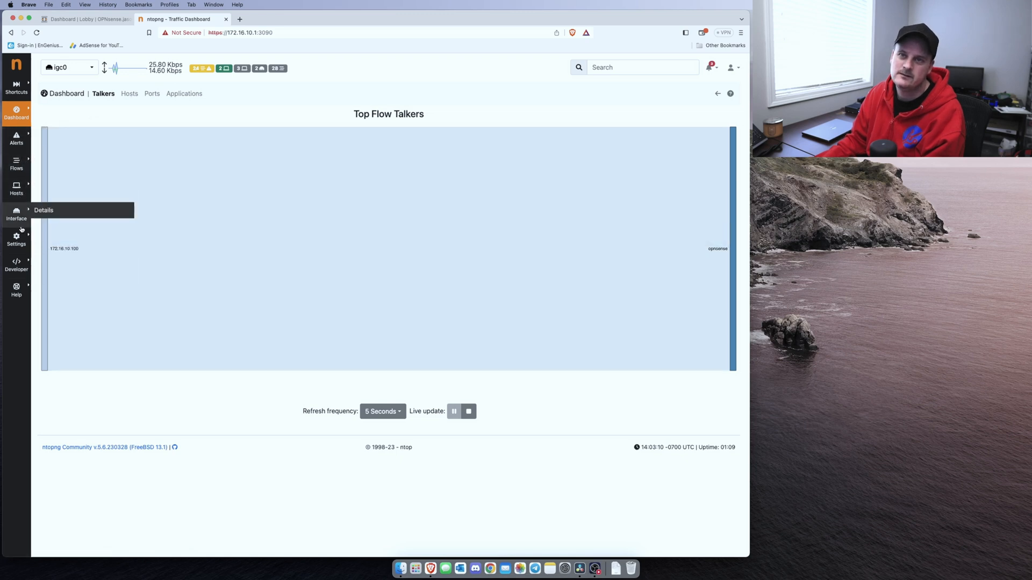
pyautogui.click(43, 209)
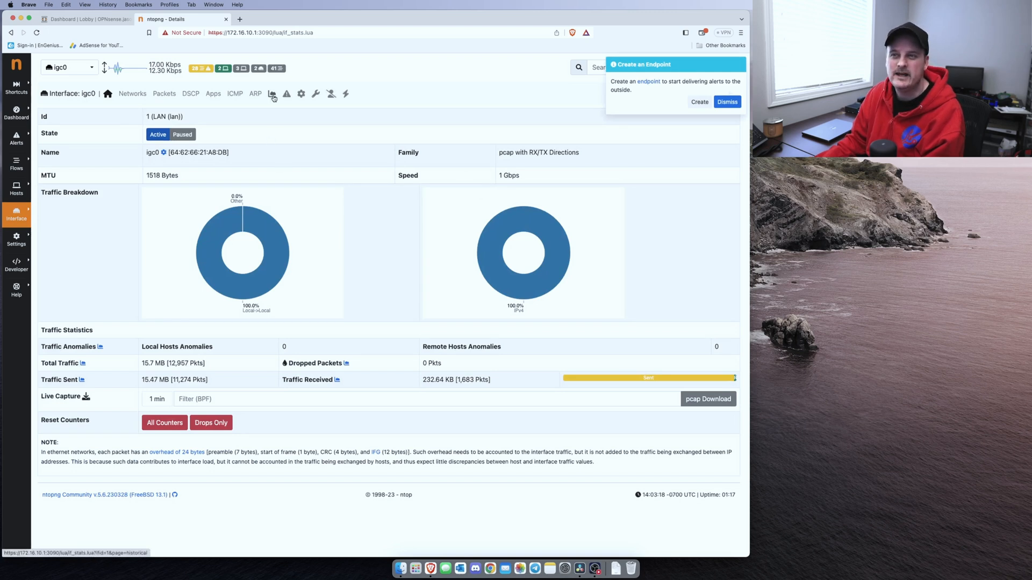
# Step: Show igc0's historical traffic chart narrowed to the last 5 minutes
pyautogui.click(272, 93)
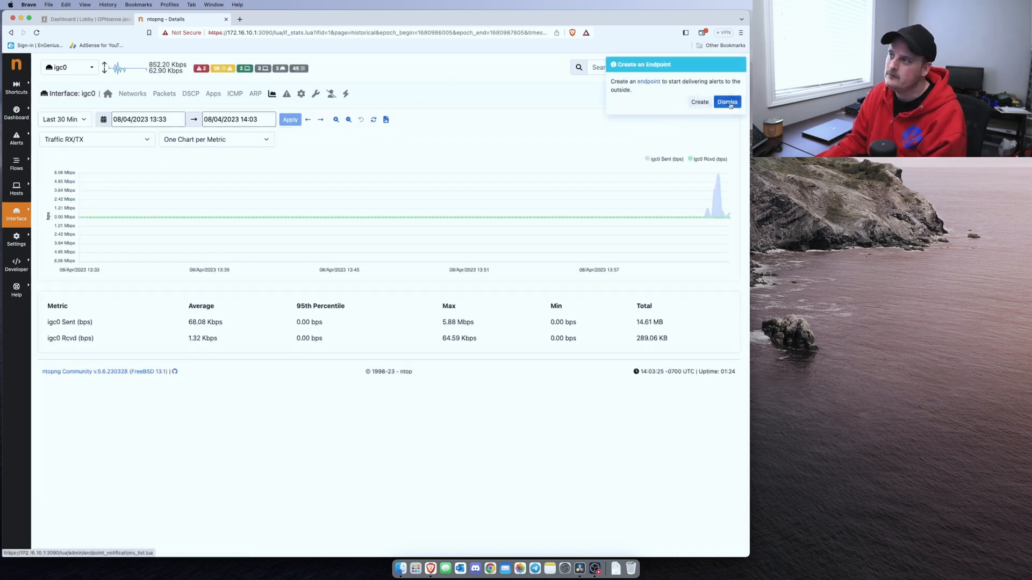
pyautogui.click(726, 103)
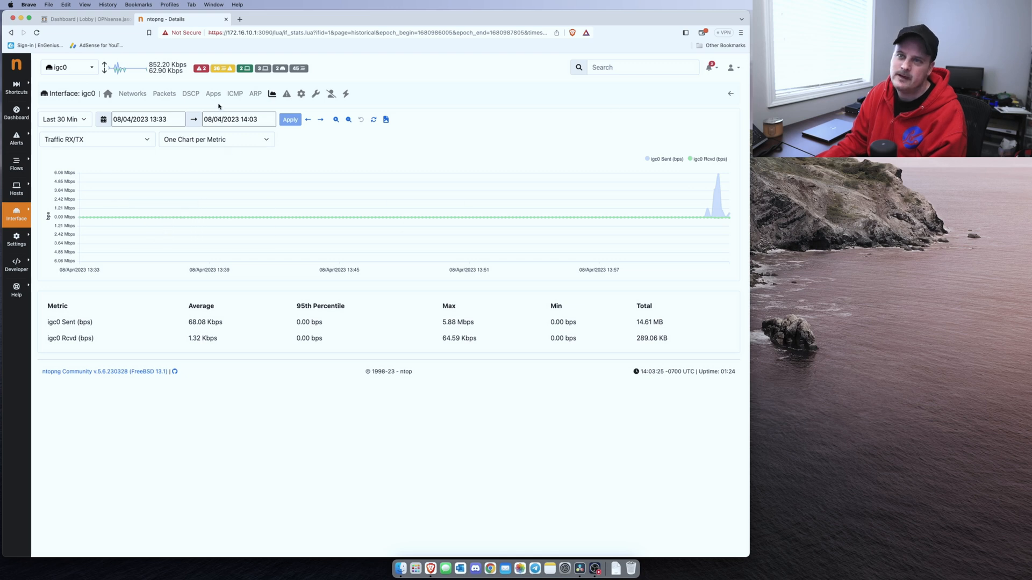
pyautogui.click(62, 119)
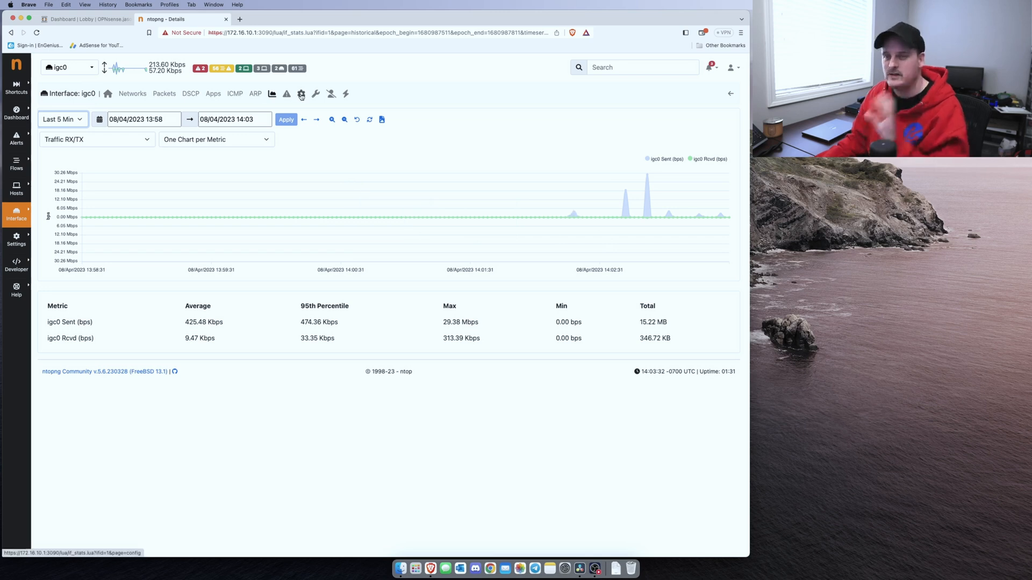
# Step: Set igc0's Local Broadcast Domain Hosts Identifier to MAC Address and configure the Unexpected Servers checks
pyautogui.click(301, 94)
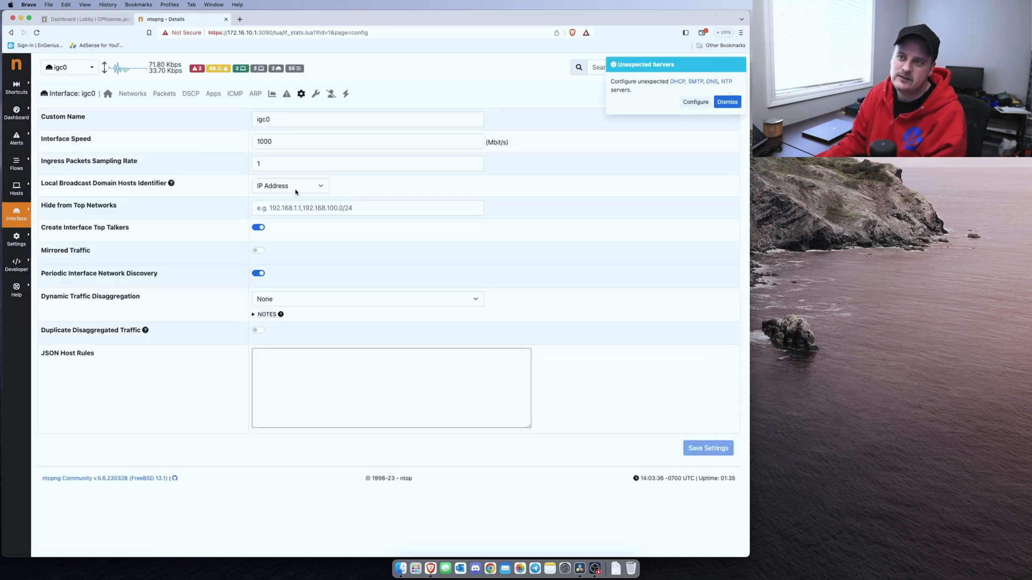
pyautogui.click(289, 186)
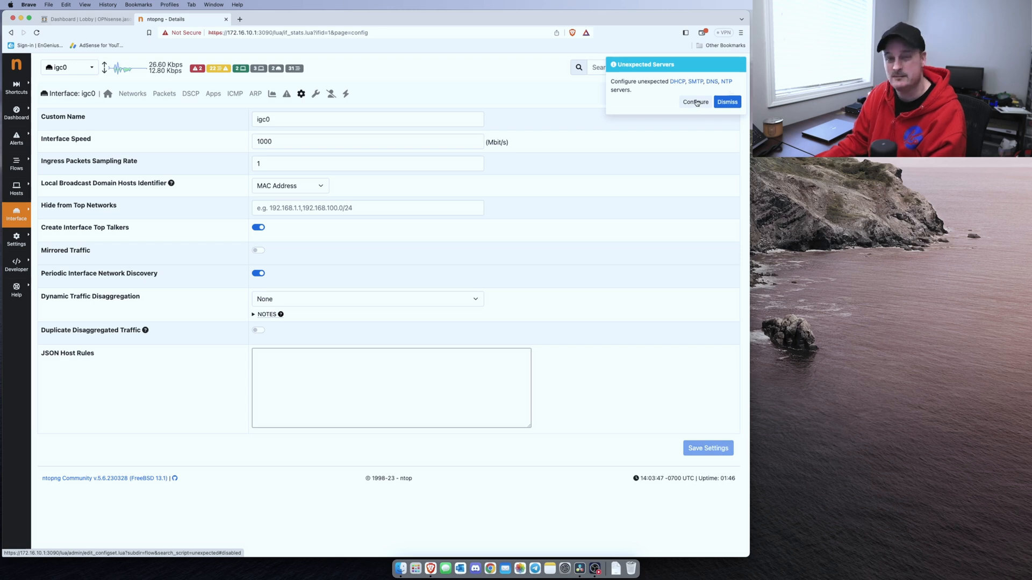
pyautogui.click(696, 103)
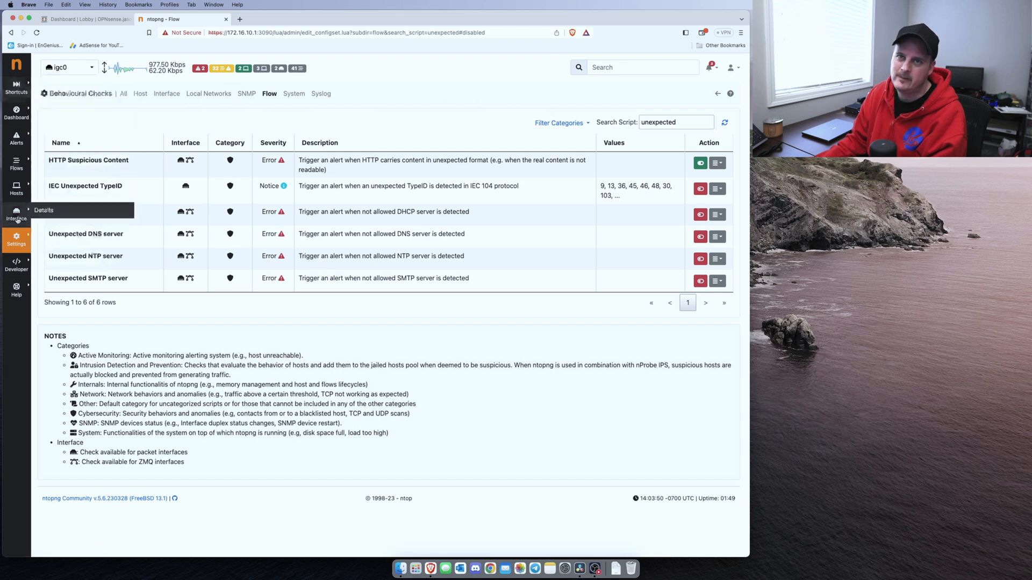
# Step: Review the unexpected-servers behavioural checks and list all 21 host checks
pyautogui.click(17, 111)
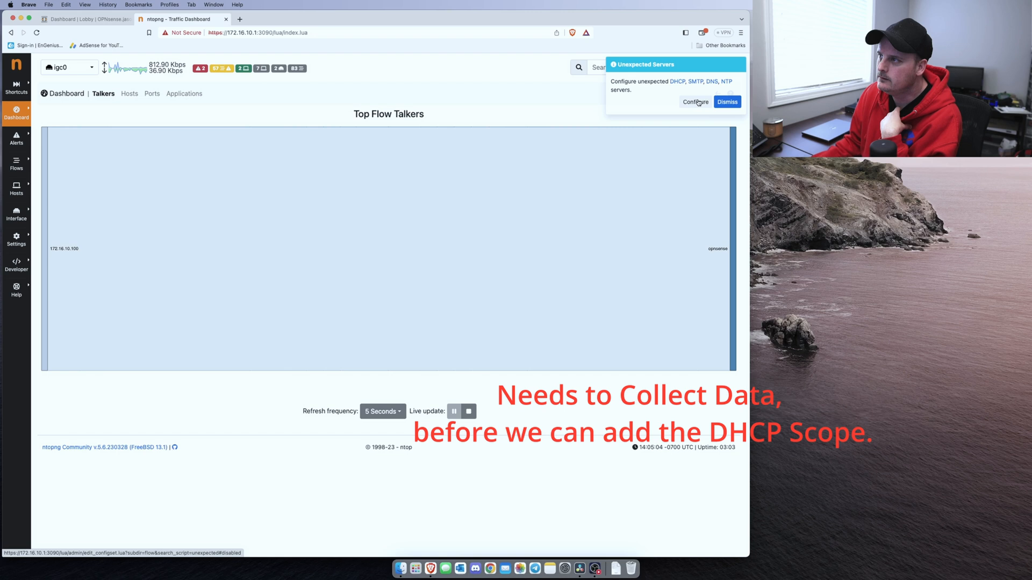
pyautogui.click(694, 102)
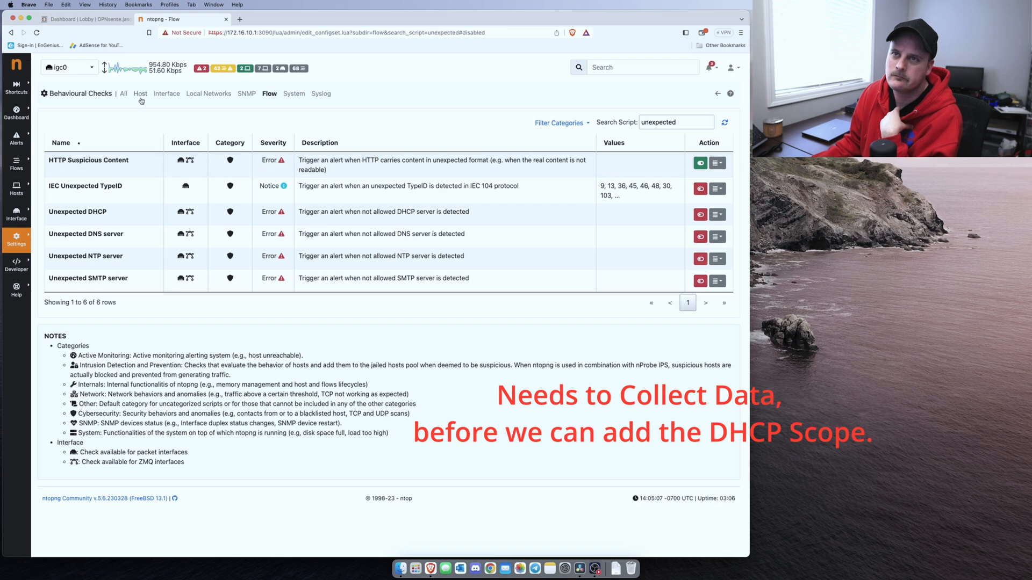
pyautogui.click(141, 93)
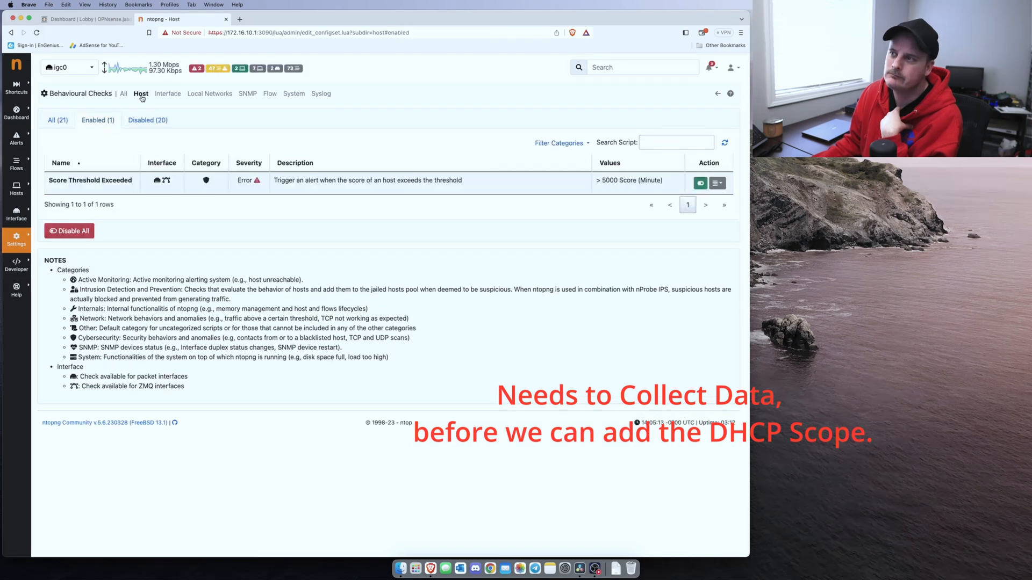
pyautogui.click(57, 119)
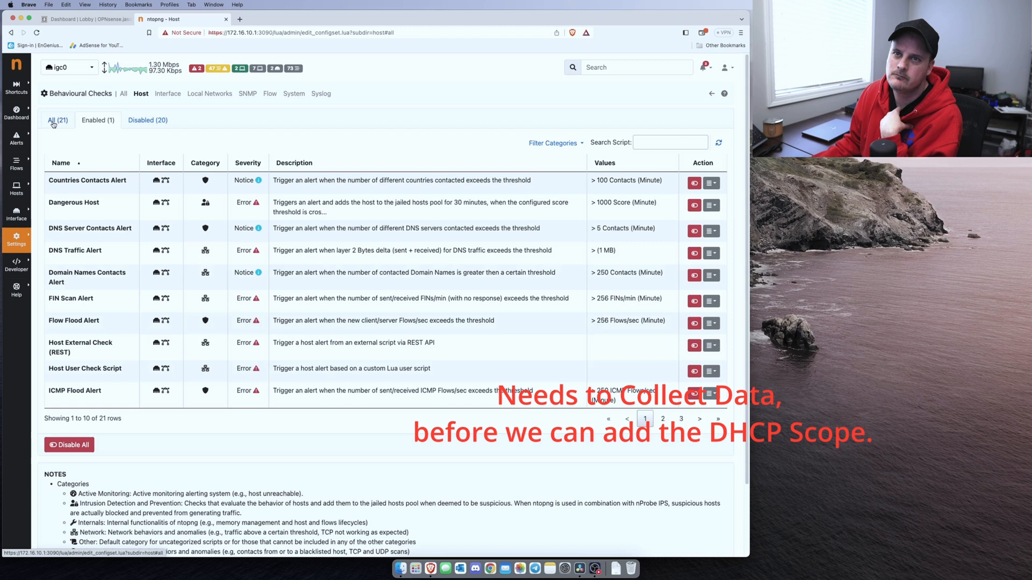
pyautogui.scroll(-3)
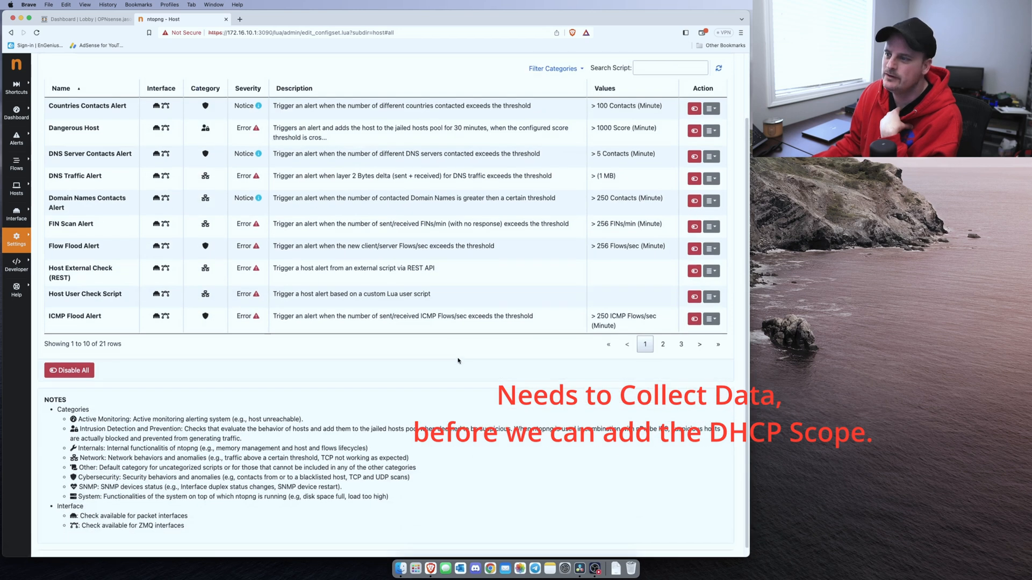
pyautogui.click(704, 66)
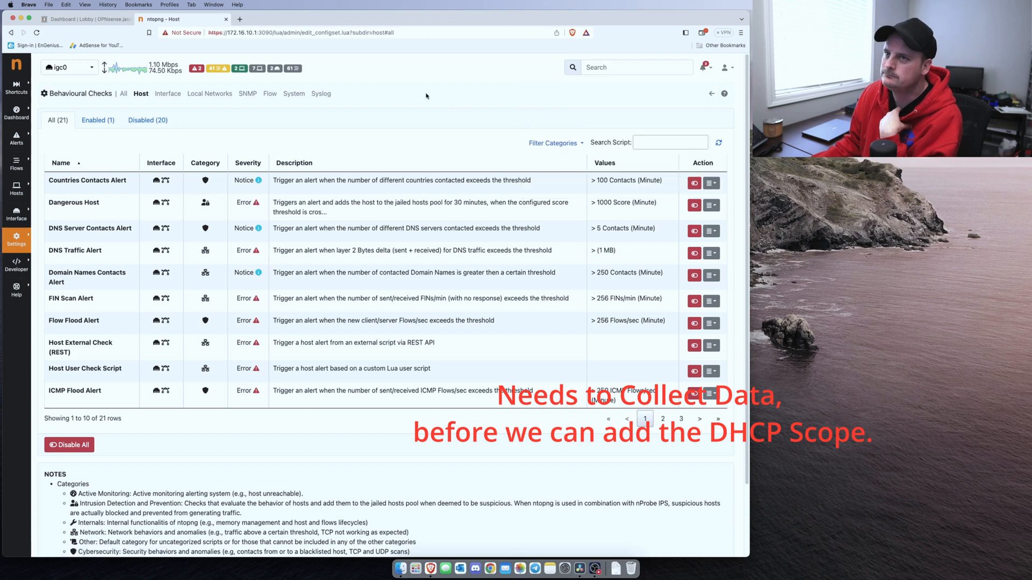
# Step: Check the SNMP checks and engaged alerts, revisit unexpected servers, then return to the Top Flow Talkers dashboard
pyautogui.click(247, 93)
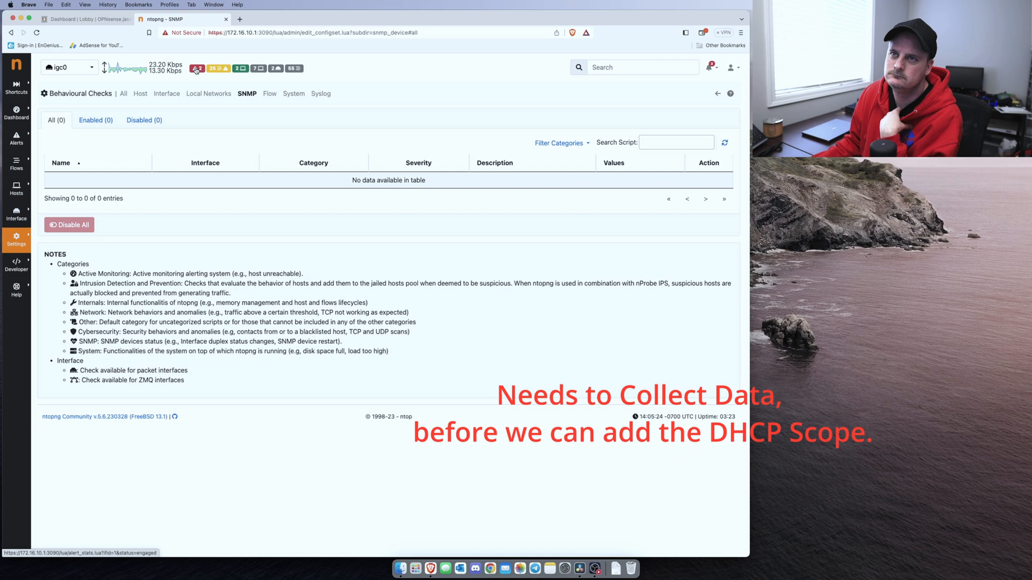
pyautogui.click(196, 68)
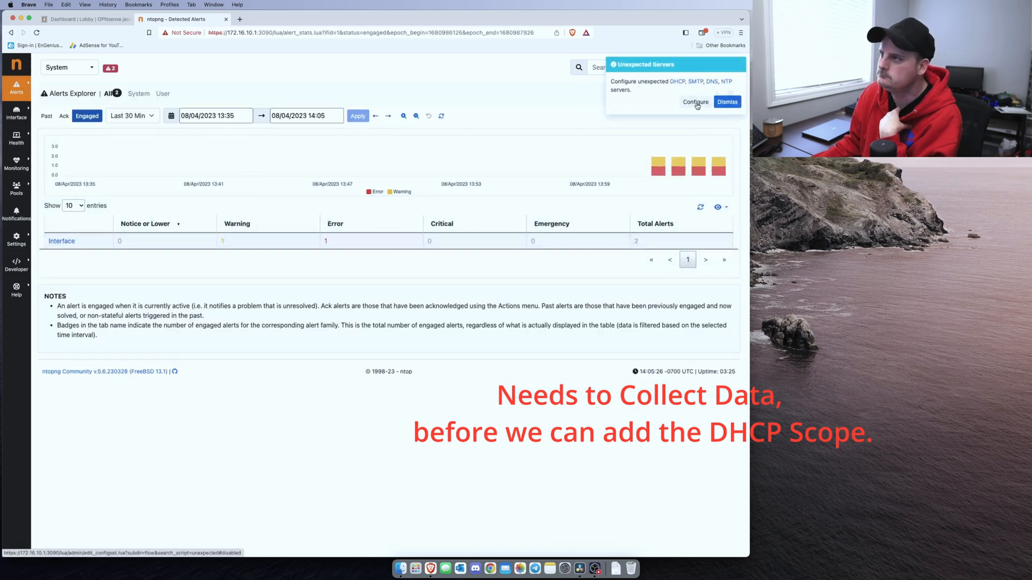
pyautogui.click(696, 102)
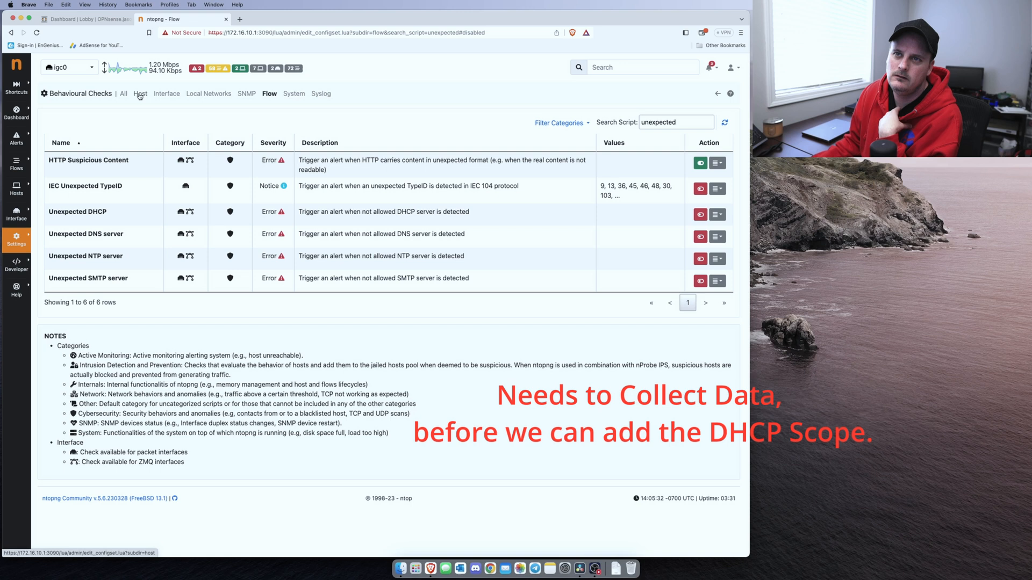
pyautogui.click(124, 93)
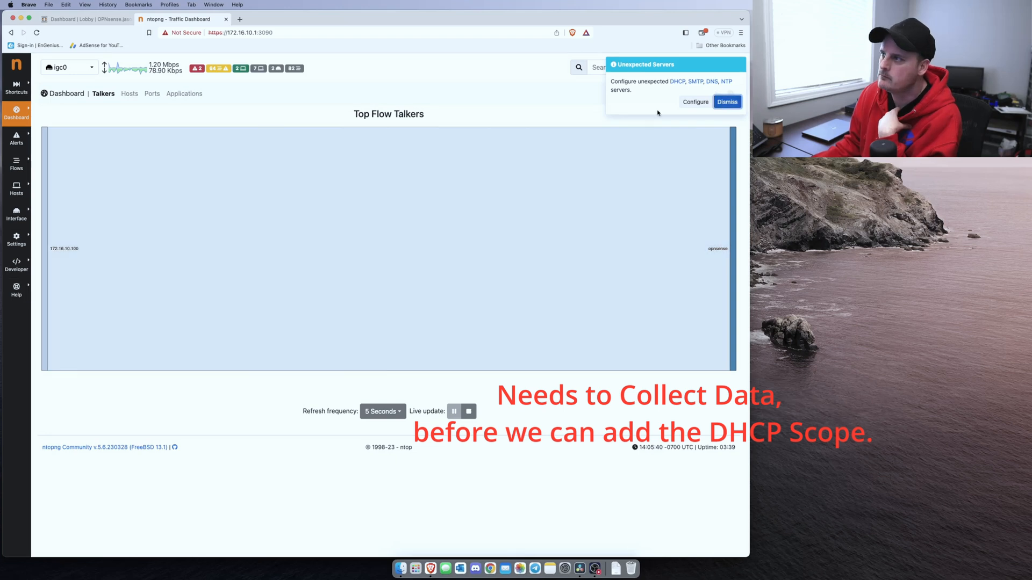
# Step: Dismiss the unexpected servers notice and show the igc0 interface traffic chart for the last 5 minutes
pyautogui.click(16, 190)
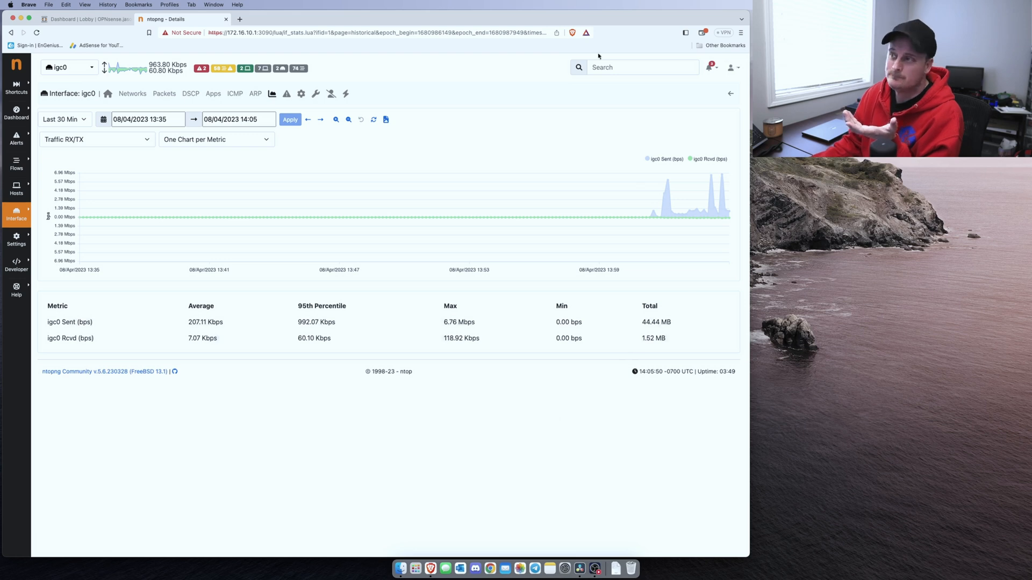
pyautogui.moveTo(451, 468)
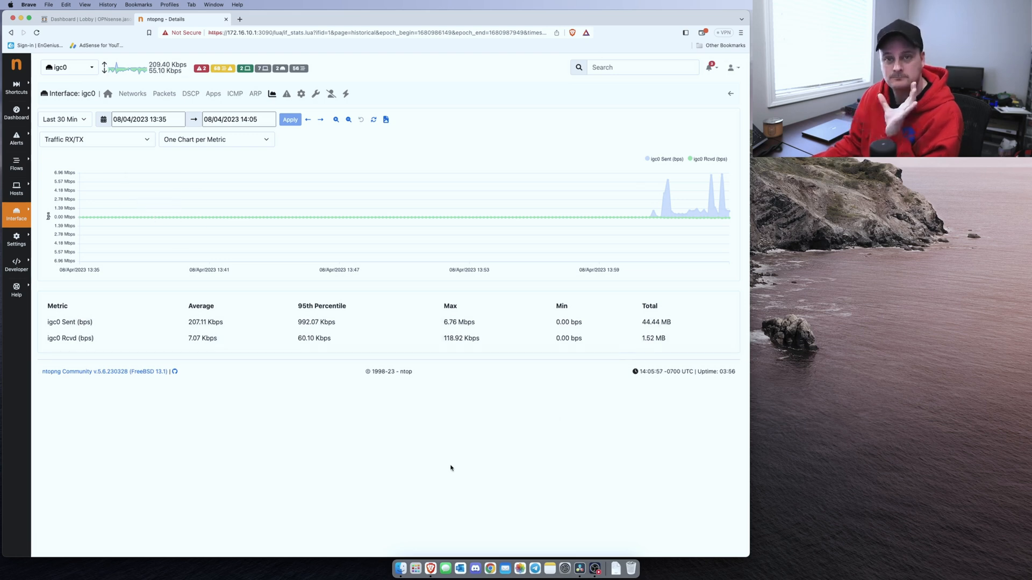
pyautogui.click(16, 112)
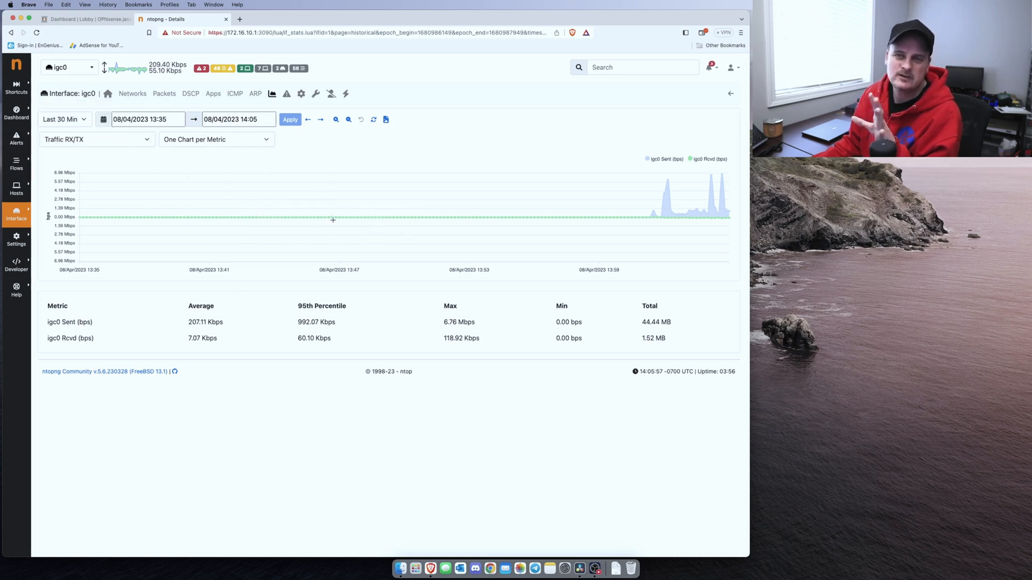
pyautogui.click(62, 119)
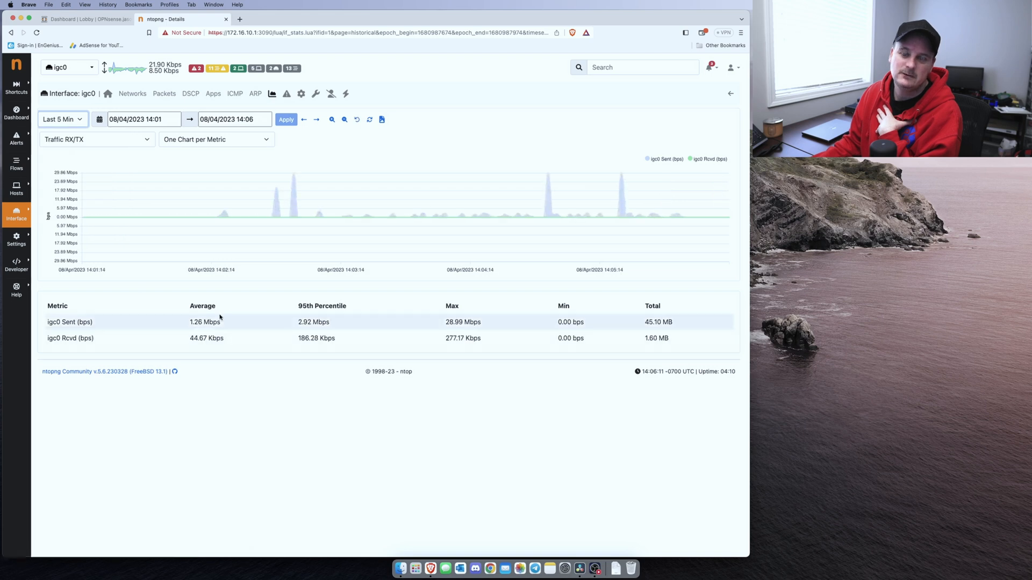
pyautogui.moveTo(291, 217)
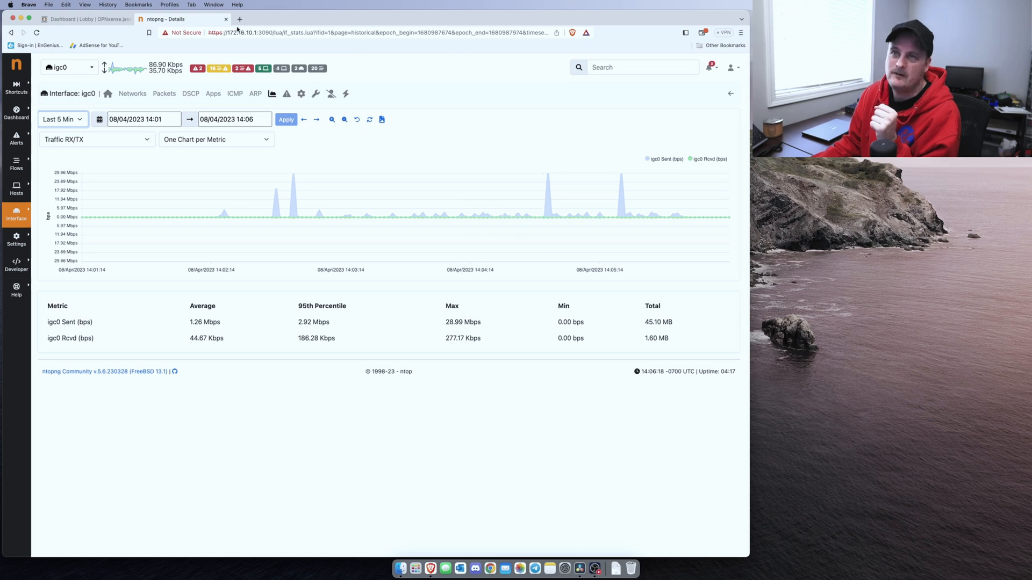
# Step: Run a fast.com speed test (970 Mbps down, 900 Mbps up) and view ntopng's igc0 spike near 1 Gbps
pyautogui.click(239, 19)
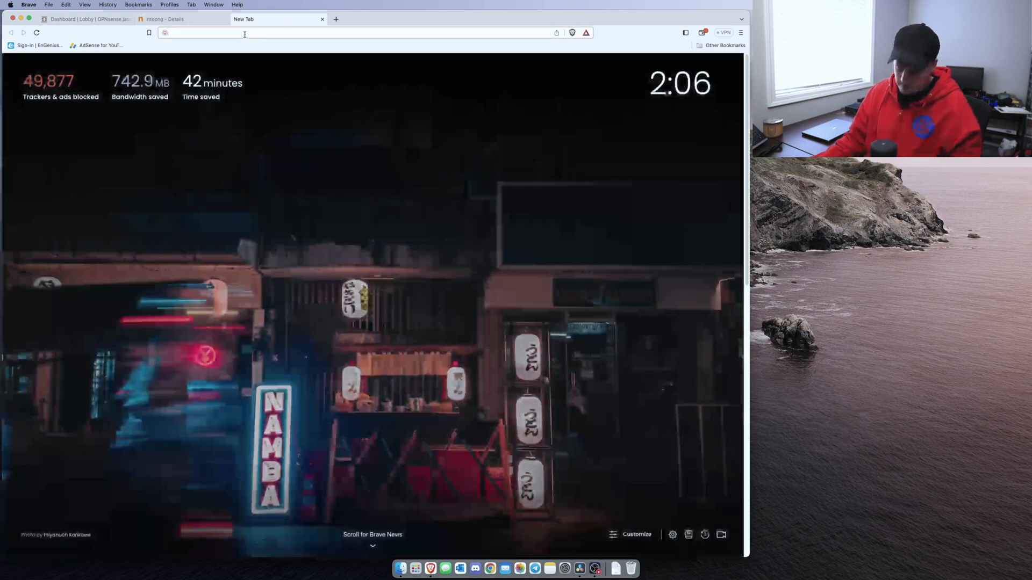
pyautogui.write('fast.com')
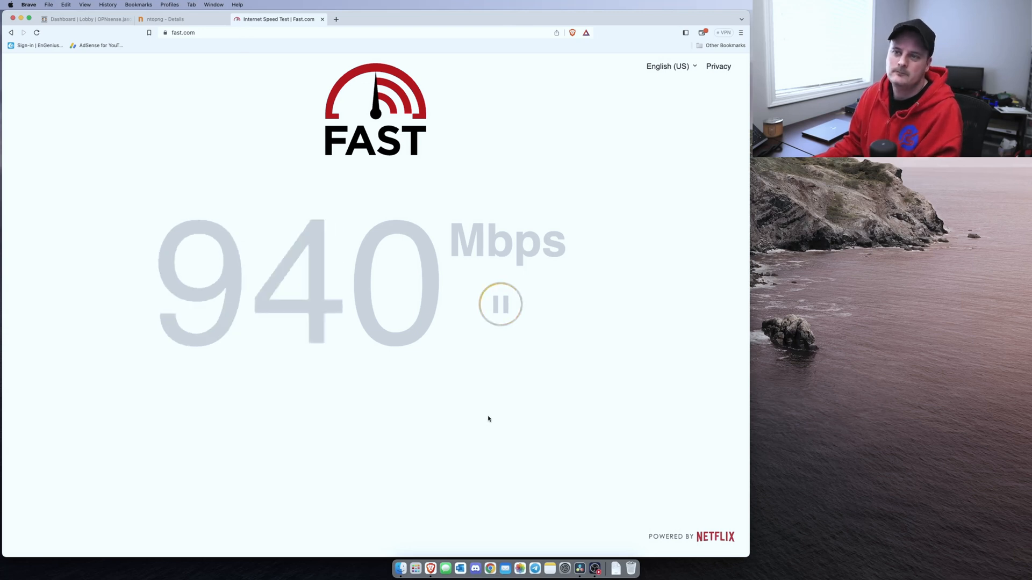
pyautogui.moveTo(485, 417)
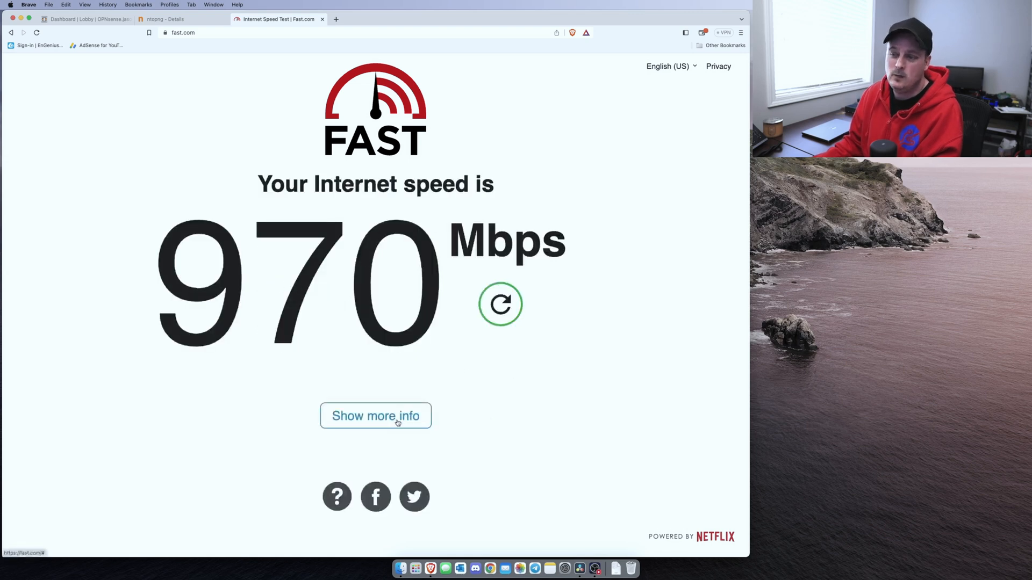
pyautogui.click(376, 416)
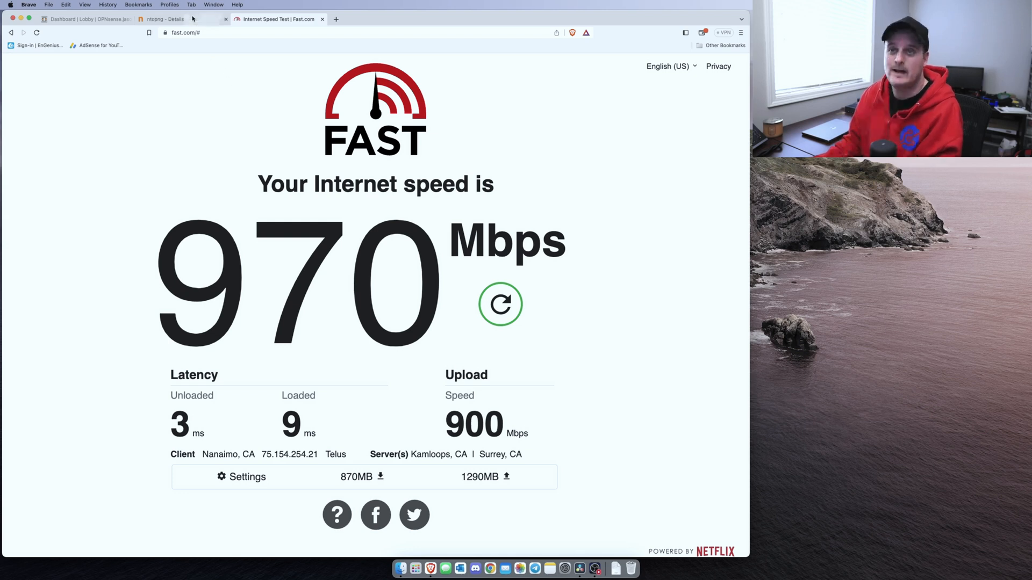
pyautogui.click(165, 19)
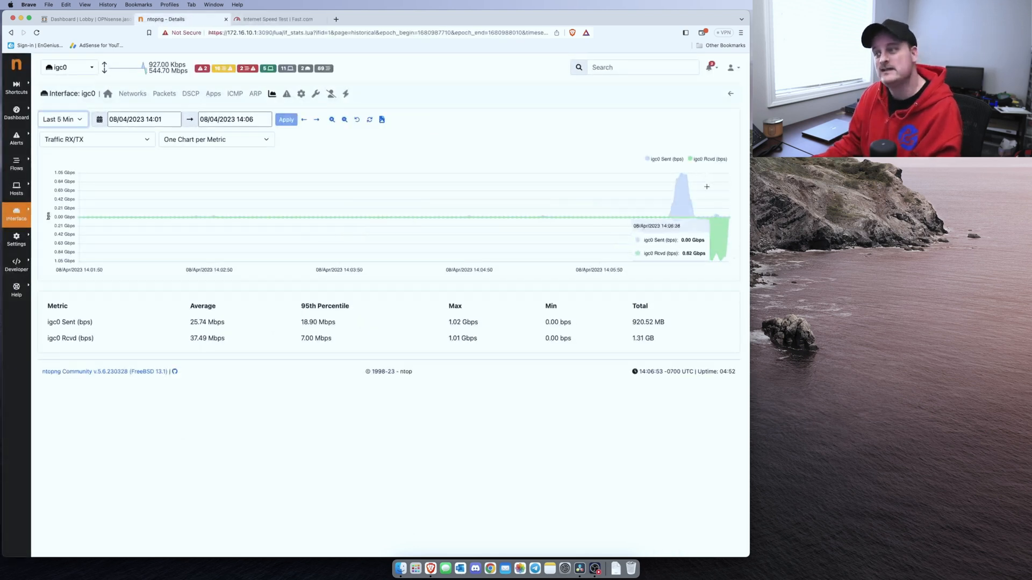
pyautogui.moveTo(682, 174)
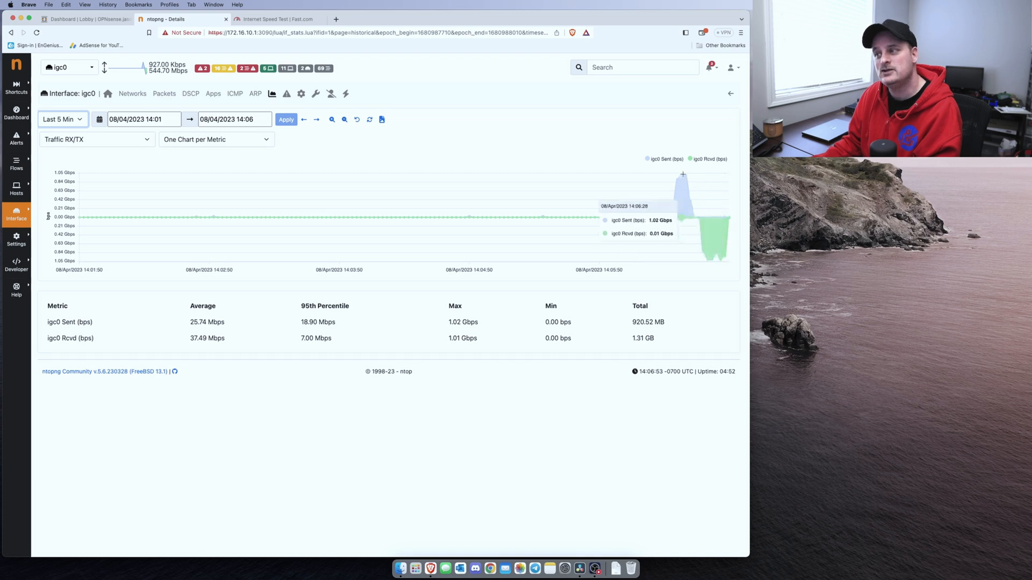